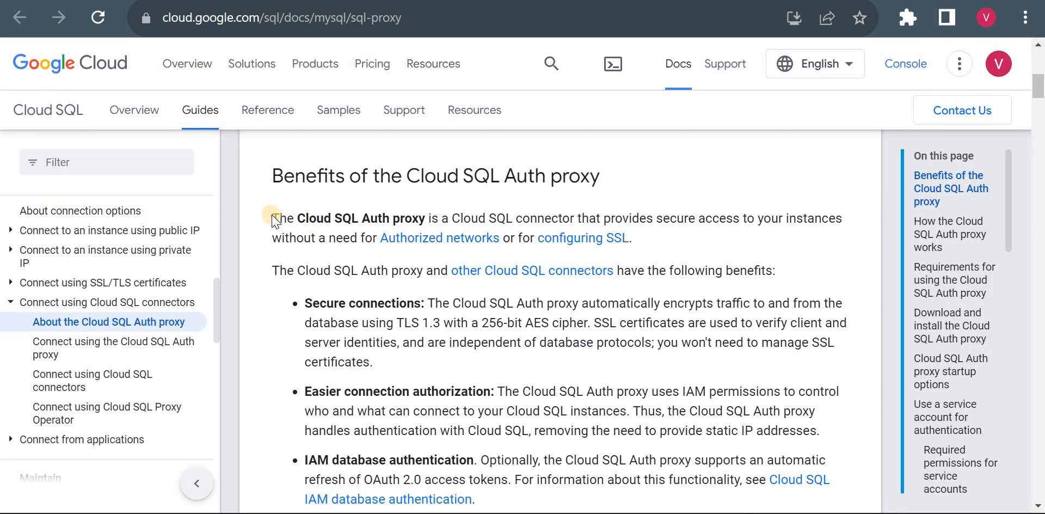
Highlight the Cloud SQL Auth proxy definition and benefits, then scroll through the page
left_click_drag(273, 217, 660, 238)
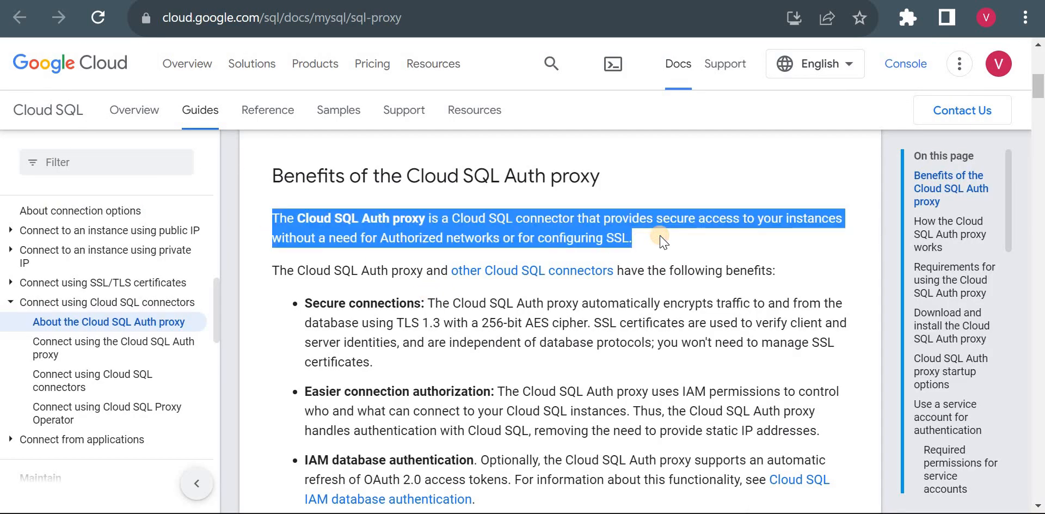
left_click(660, 238)
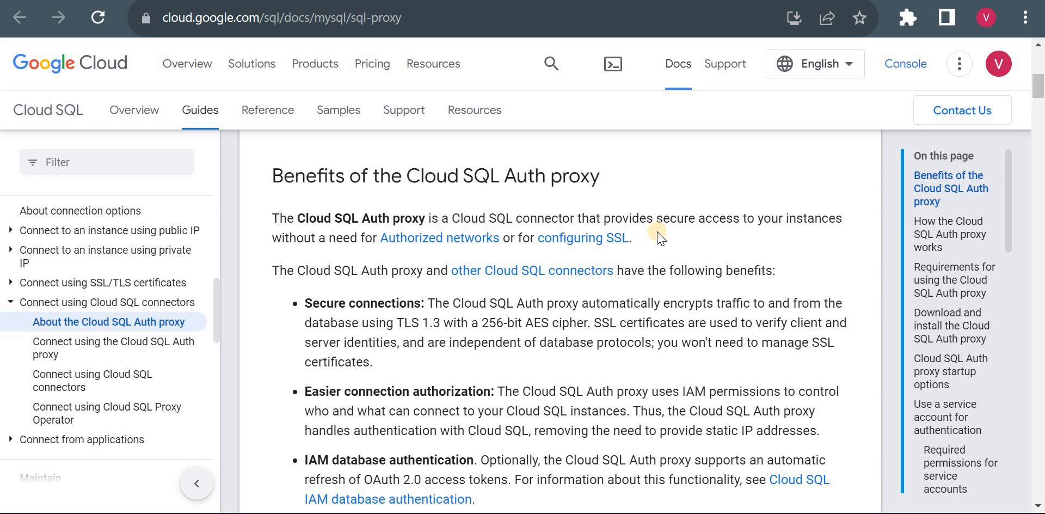
mouse_move(760, 220)
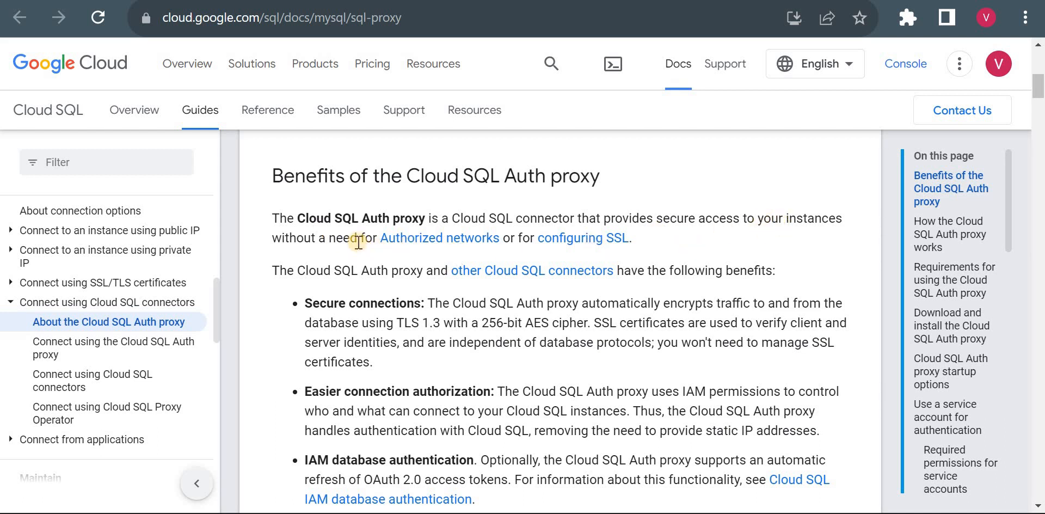
left_click_drag(356, 238, 681, 270)
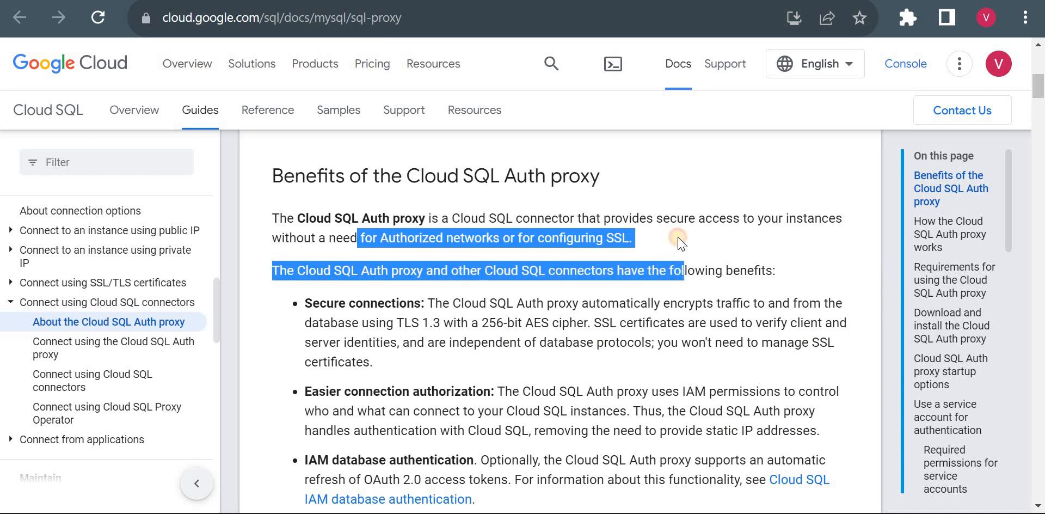
left_click(657, 238)
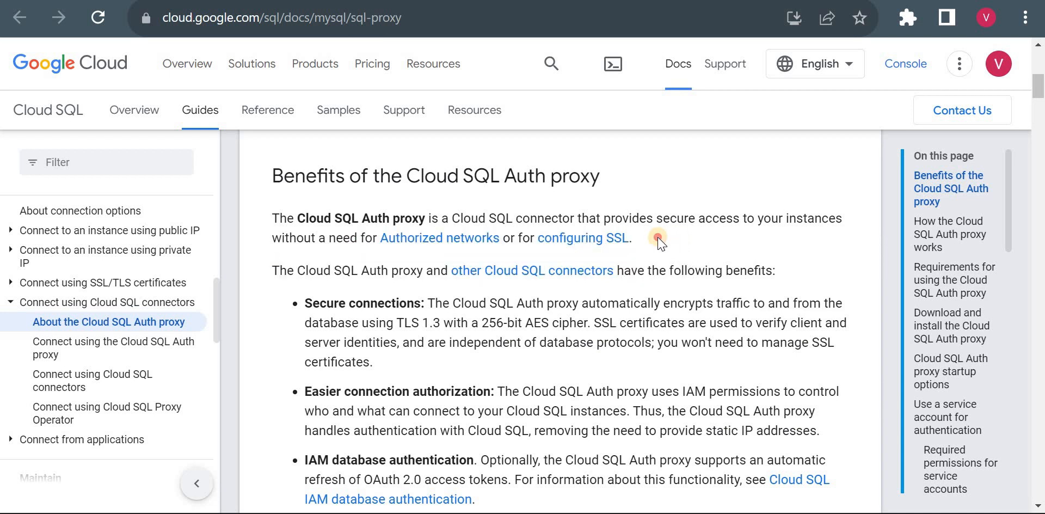
left_click_drag(657, 238, 320, 238)
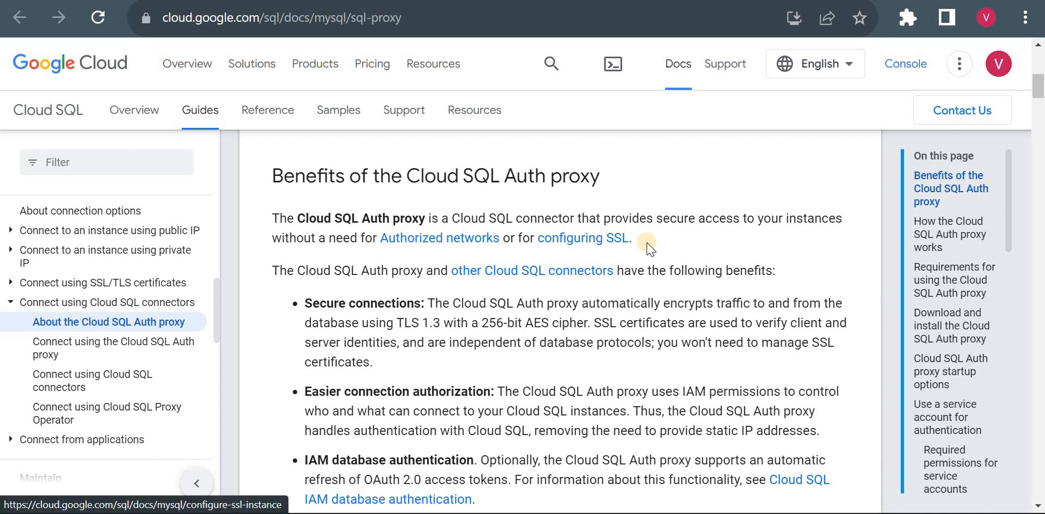
mouse_move(468, 229)
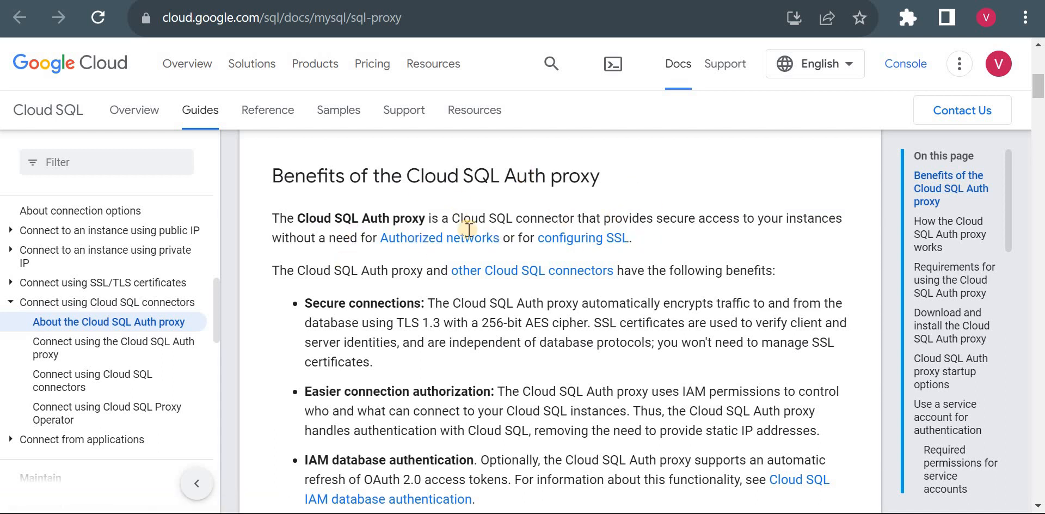
mouse_move(621, 247)
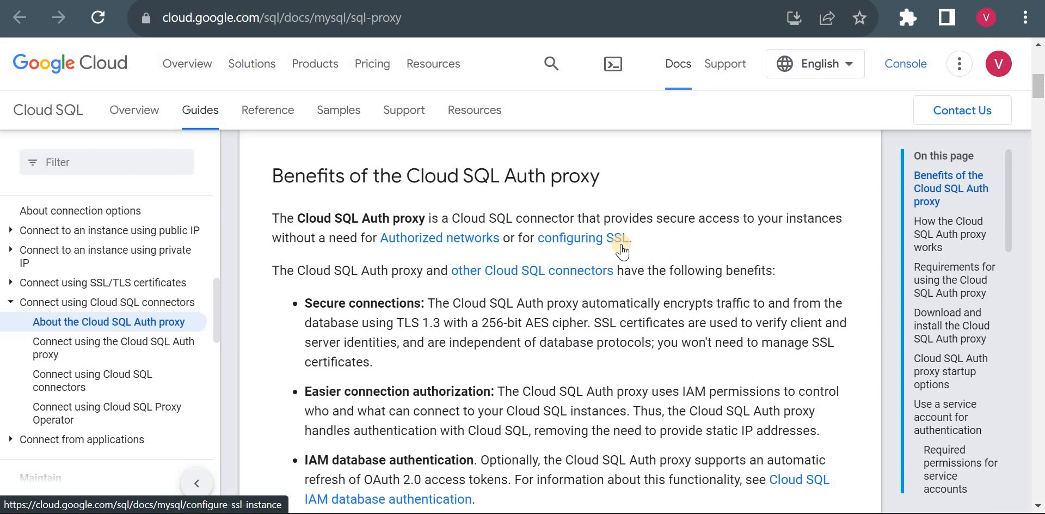
scroll("down", 3)
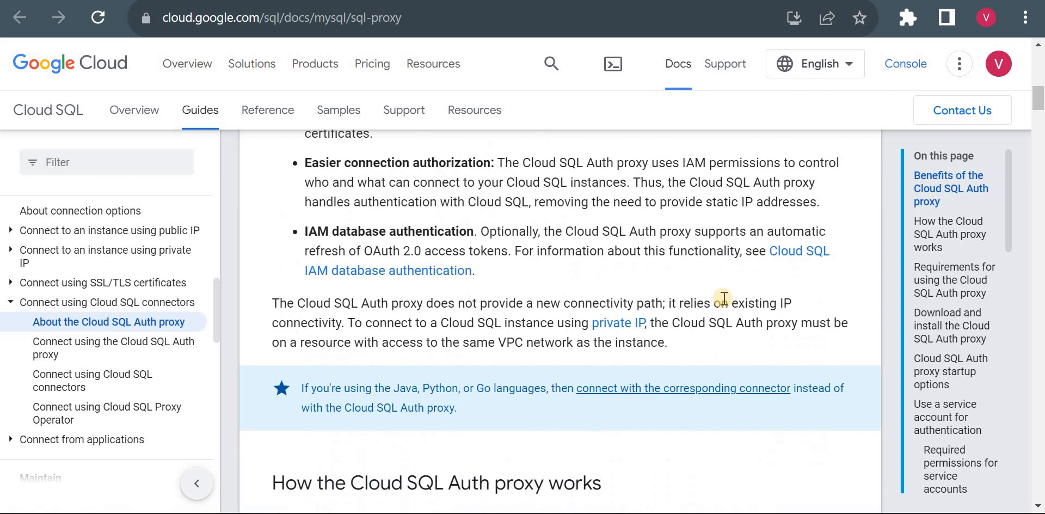
scroll("down", 3)
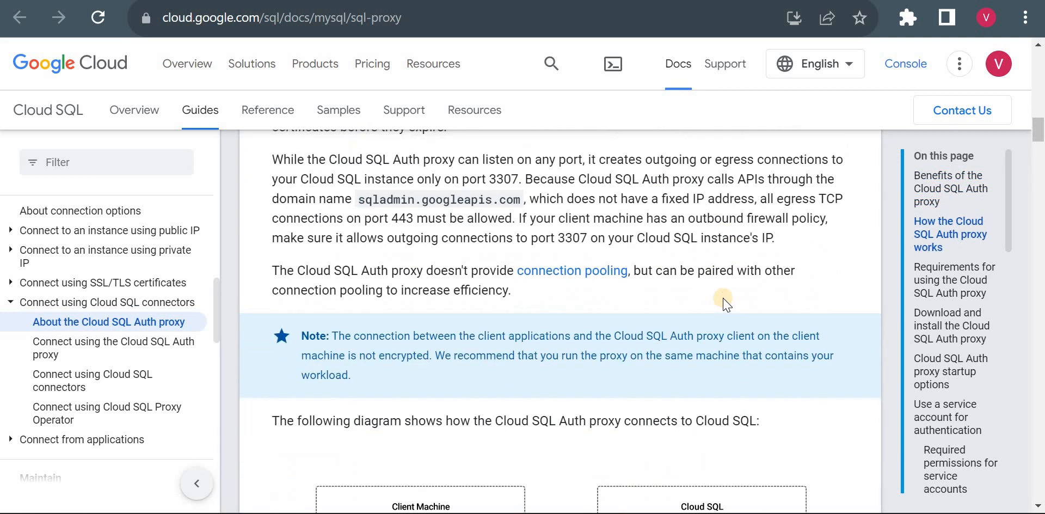
scroll("down", 3)
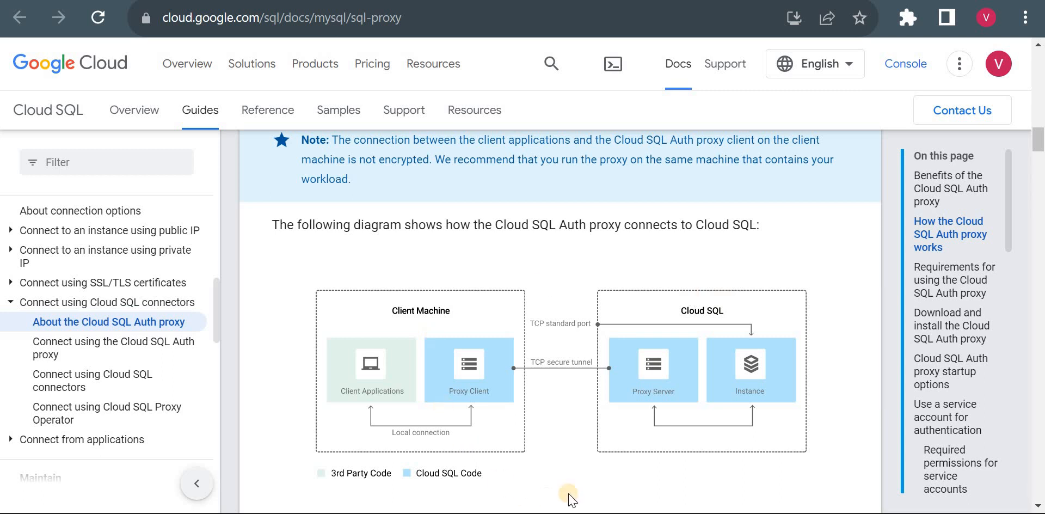
mouse_move(481, 436)
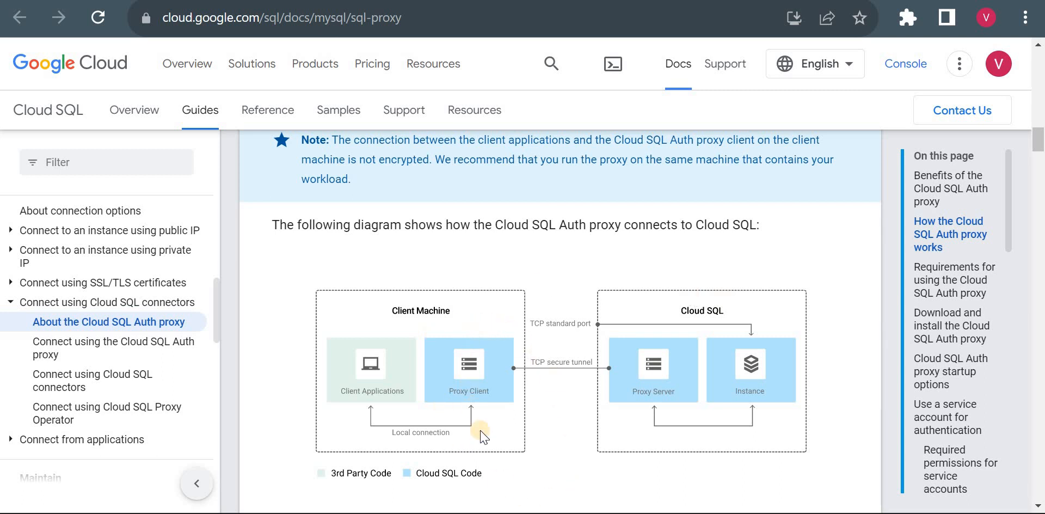
mouse_move(473, 437)
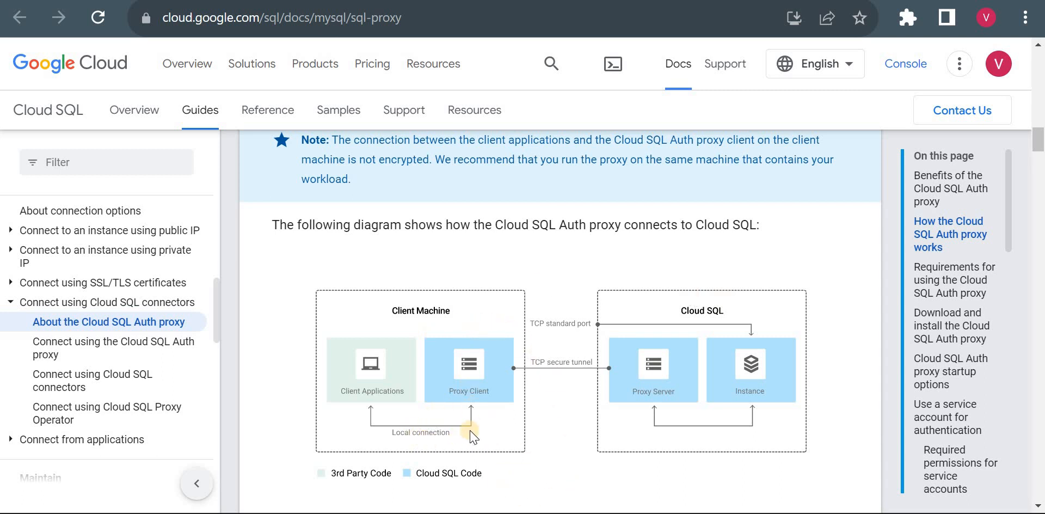
mouse_move(510, 437)
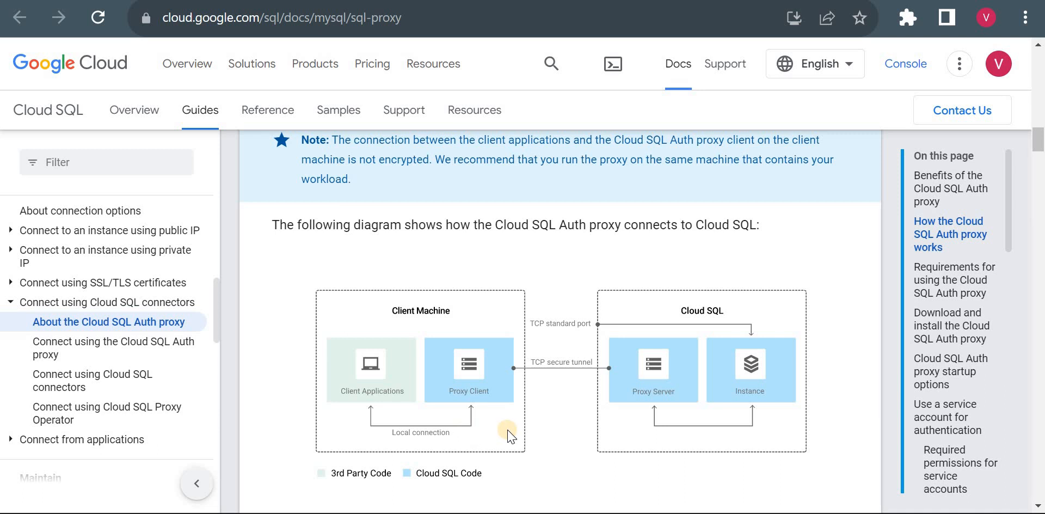
mouse_move(445, 359)
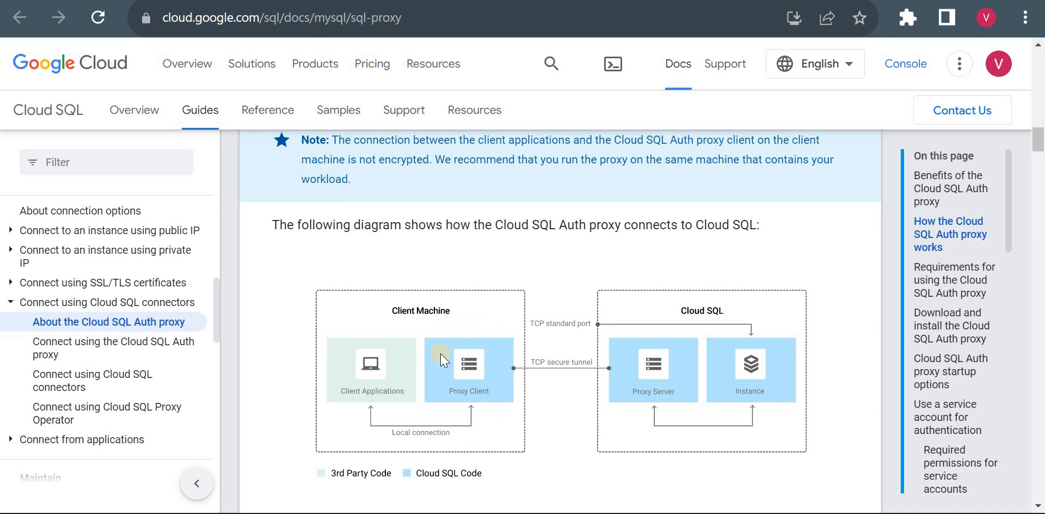
mouse_move(505, 427)
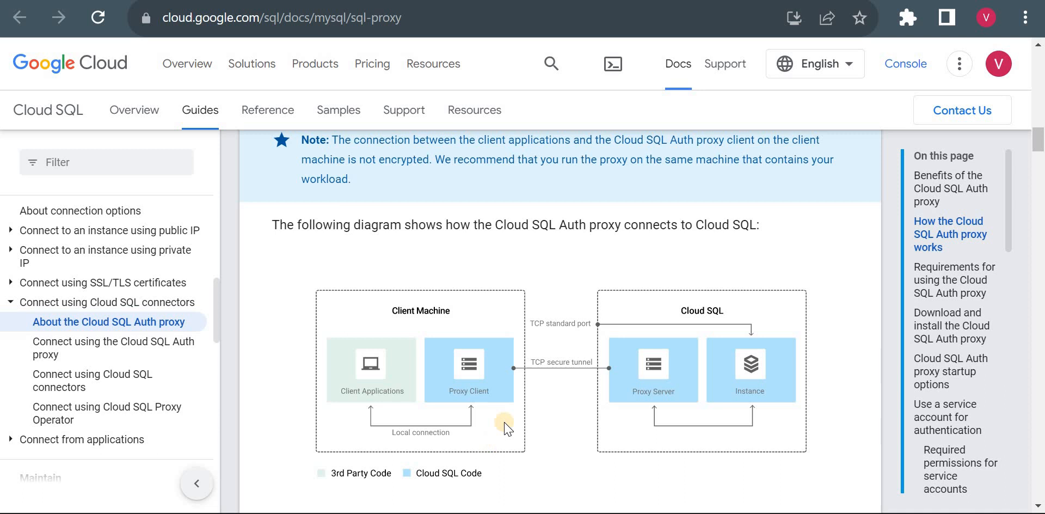
mouse_move(489, 412)
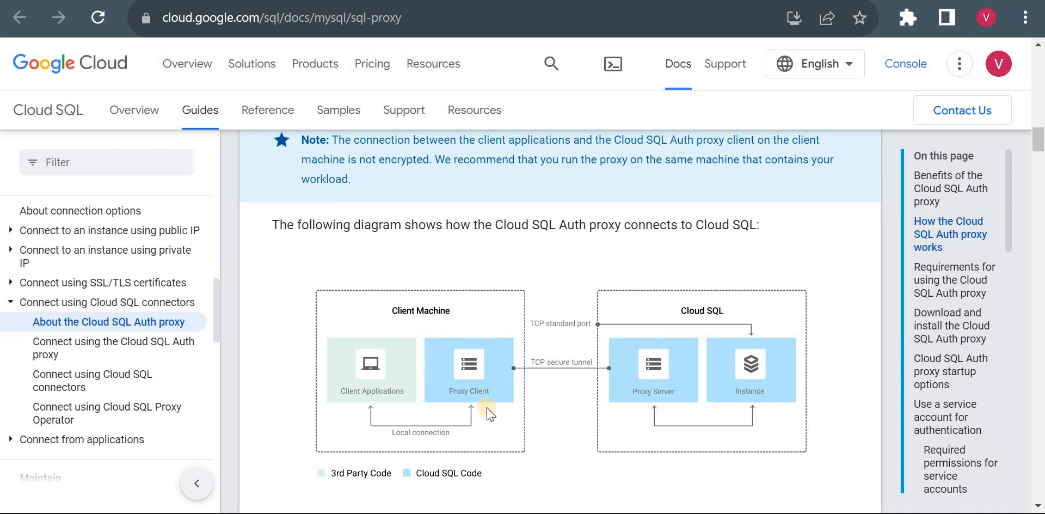
mouse_move(479, 438)
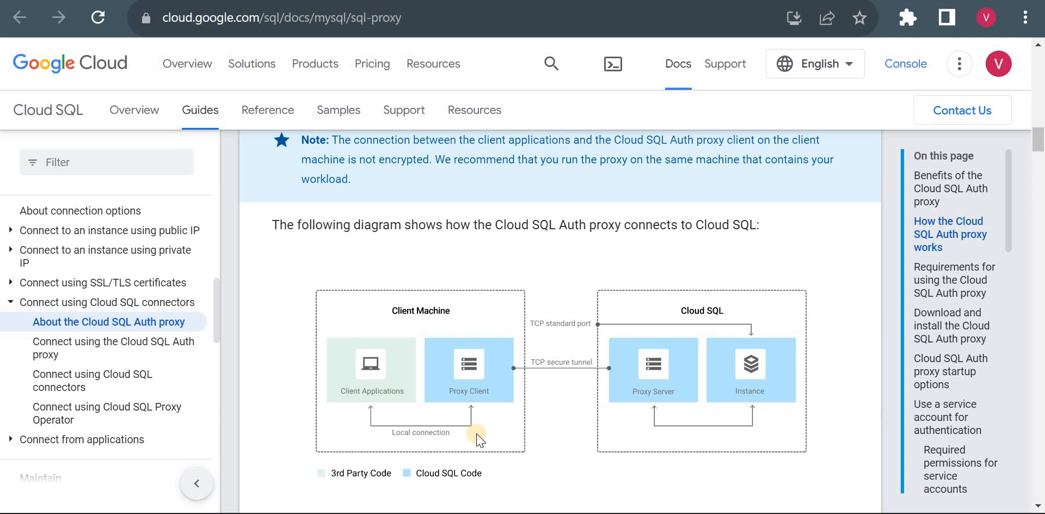
mouse_move(437, 446)
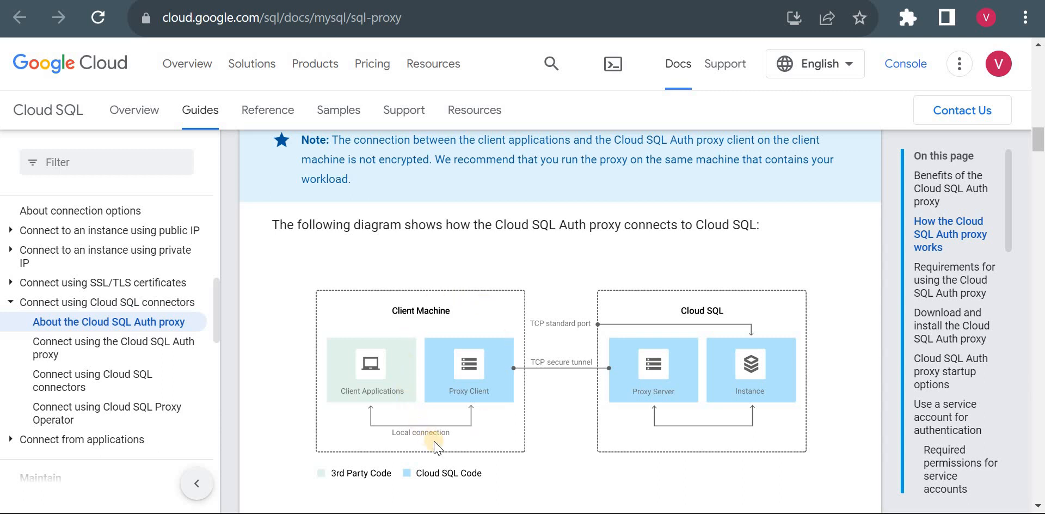
mouse_move(489, 410)
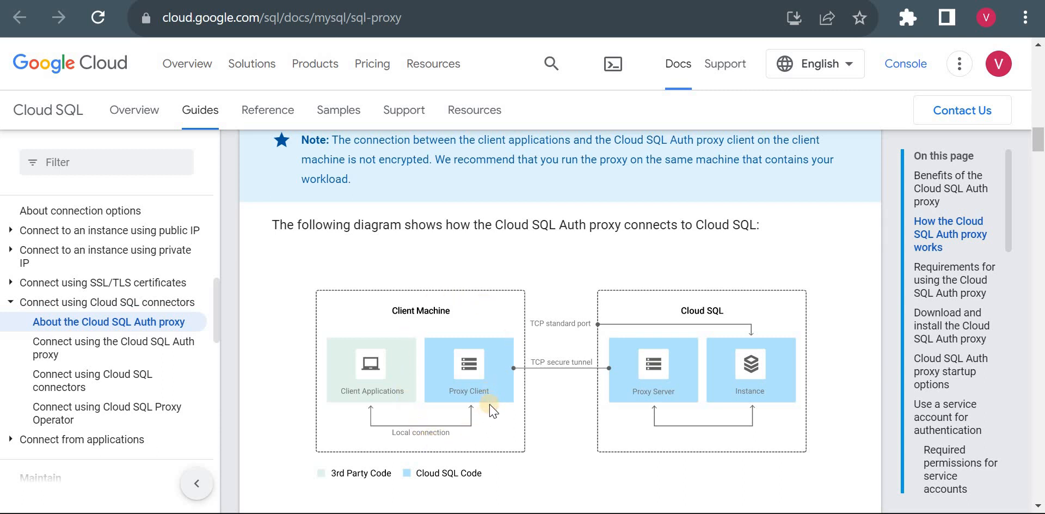
mouse_move(492, 425)
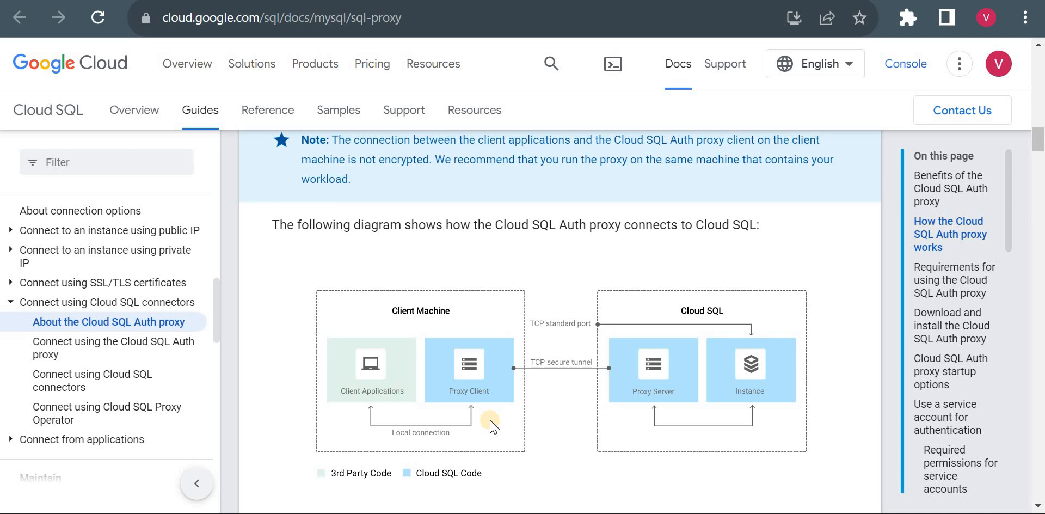
mouse_move(451, 398)
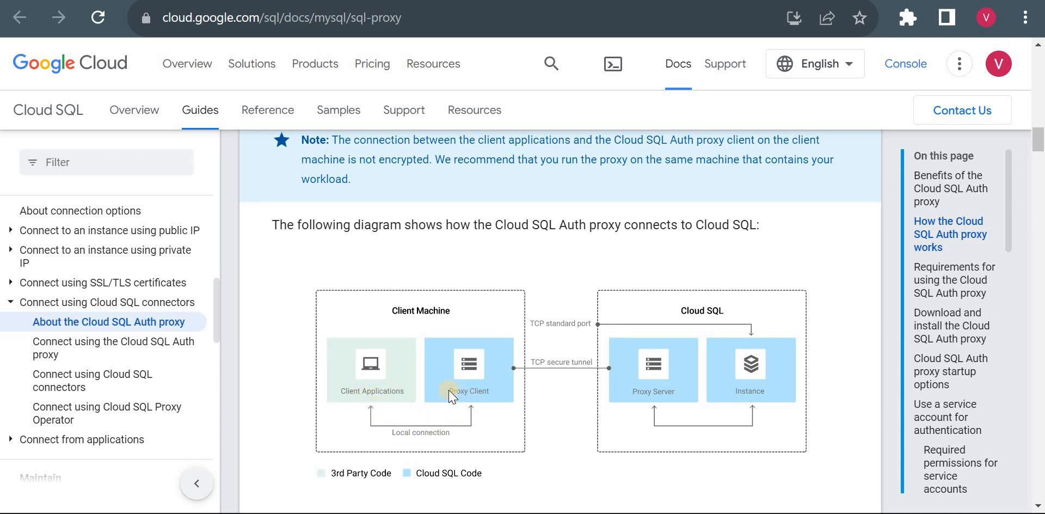
mouse_move(451, 387)
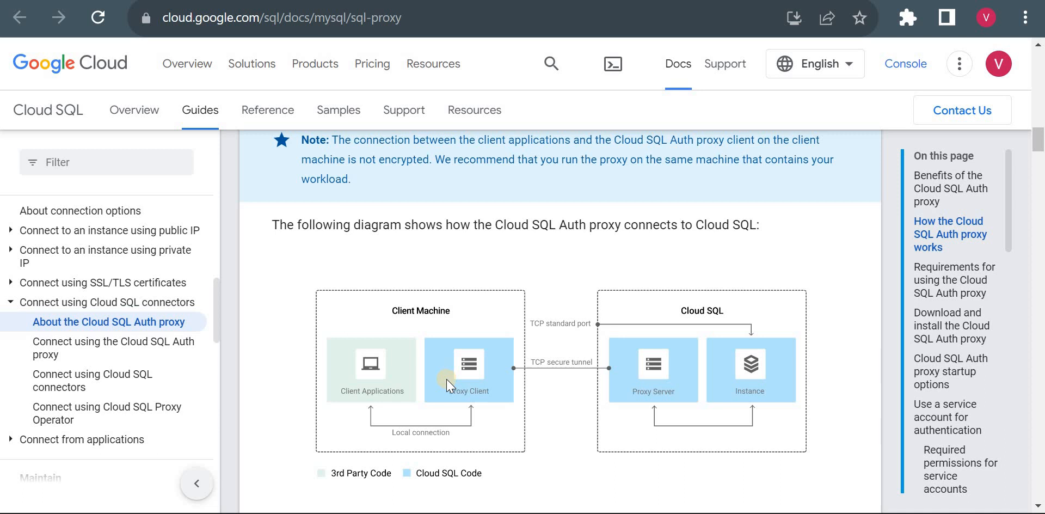
mouse_move(487, 380)
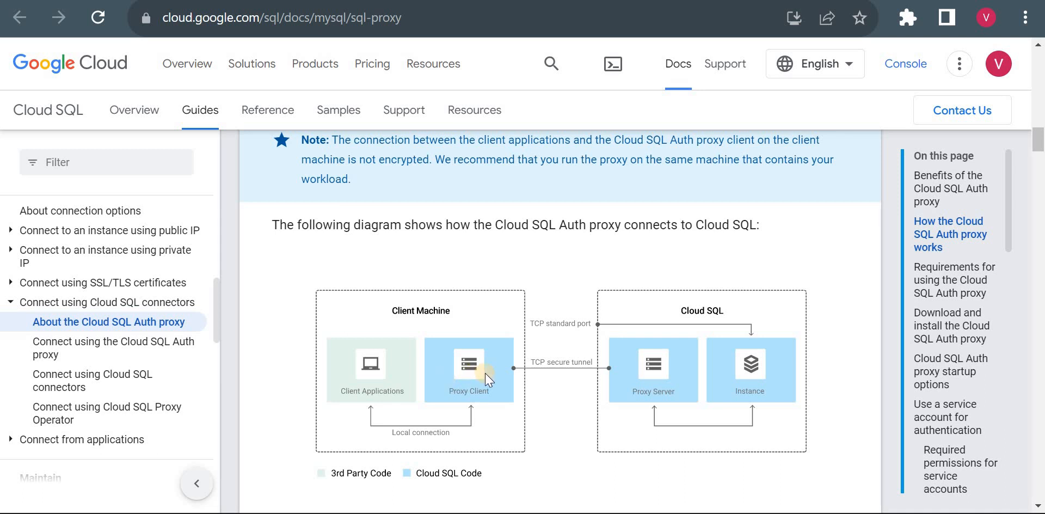
mouse_move(643, 371)
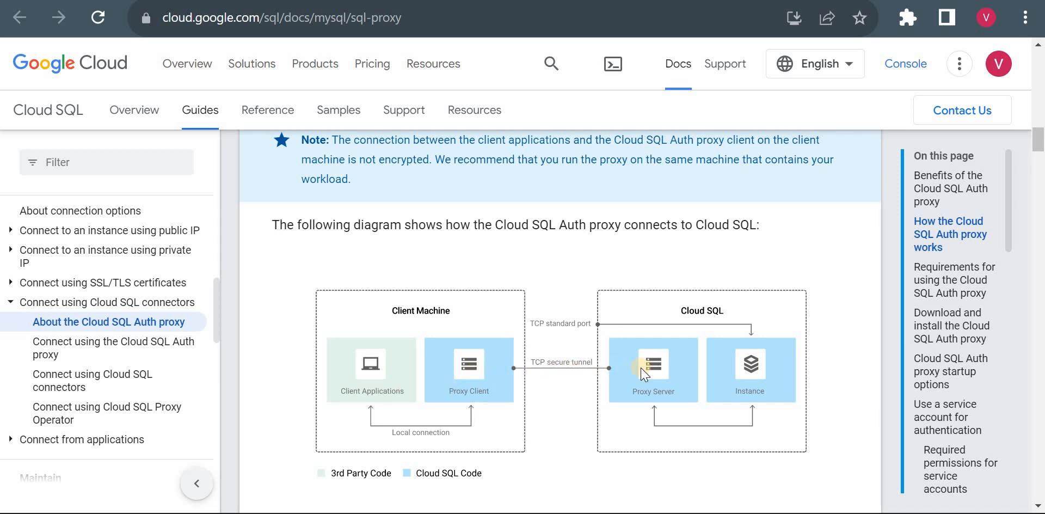
mouse_move(713, 442)
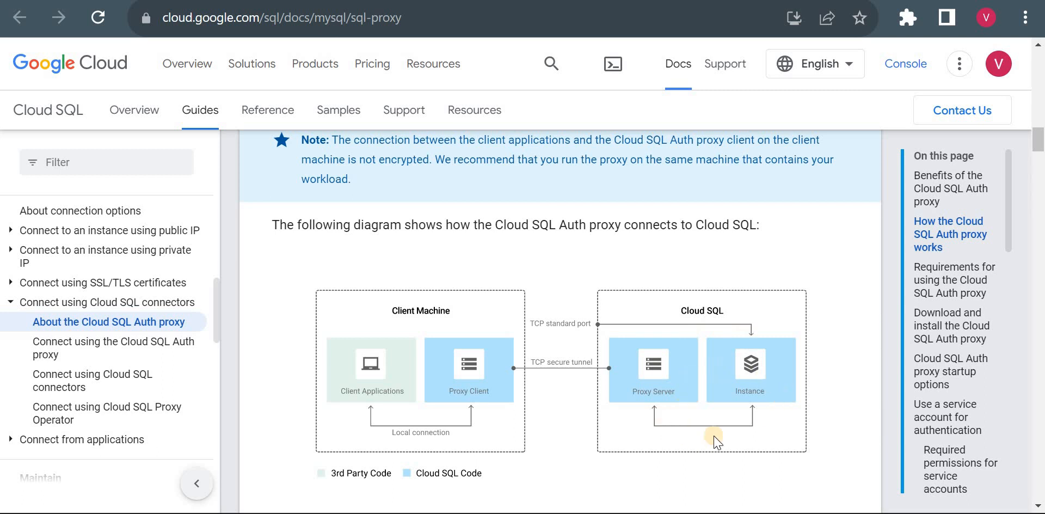
mouse_move(667, 397)
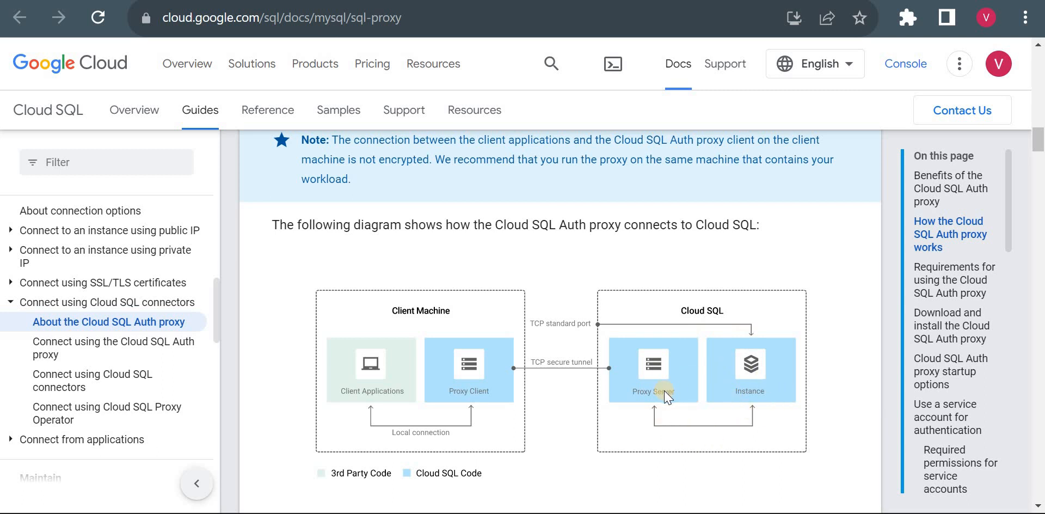
mouse_move(704, 390)
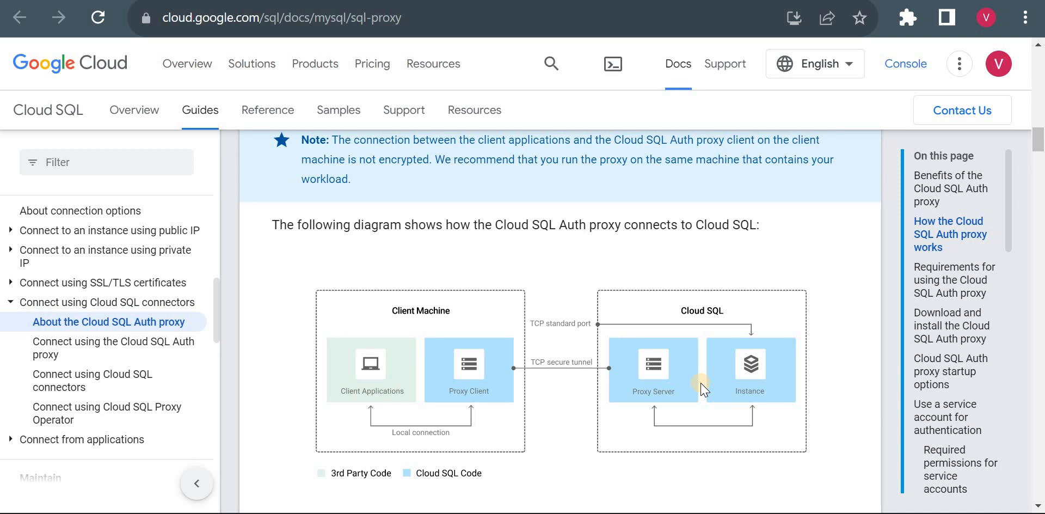
mouse_move(424, 141)
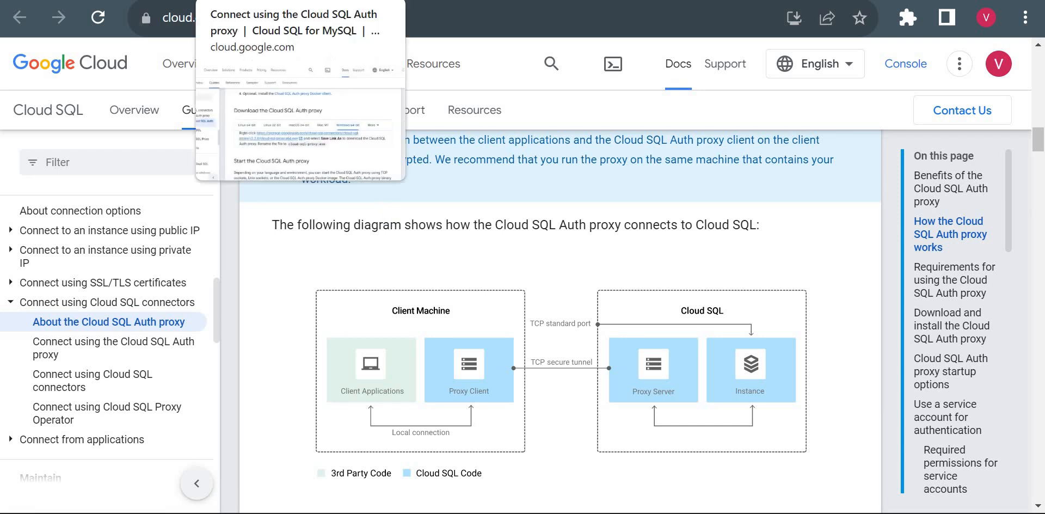
Save the Windows 64-bit proxy link to Downloads as cloud-sql-proxy.exe
left_click(113, 348)
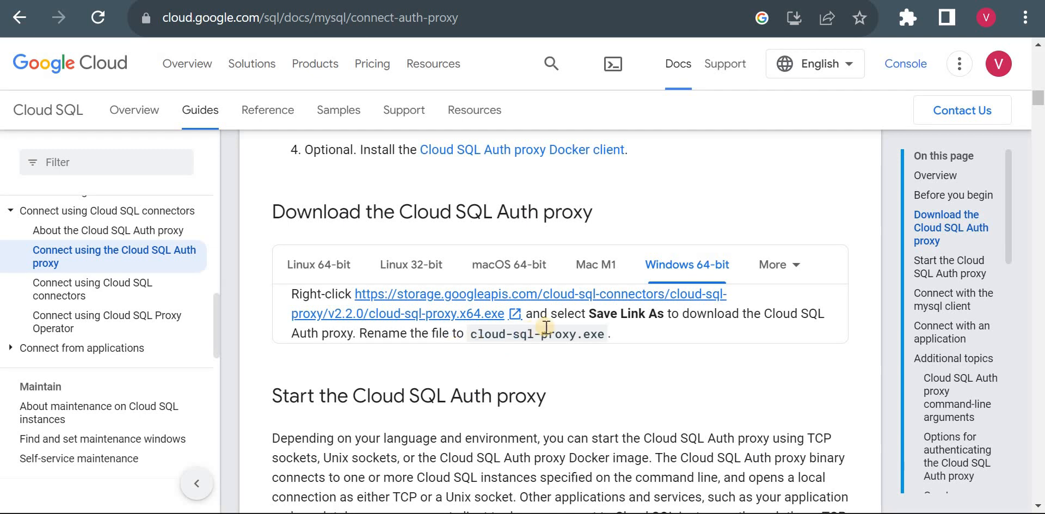
mouse_move(498, 340)
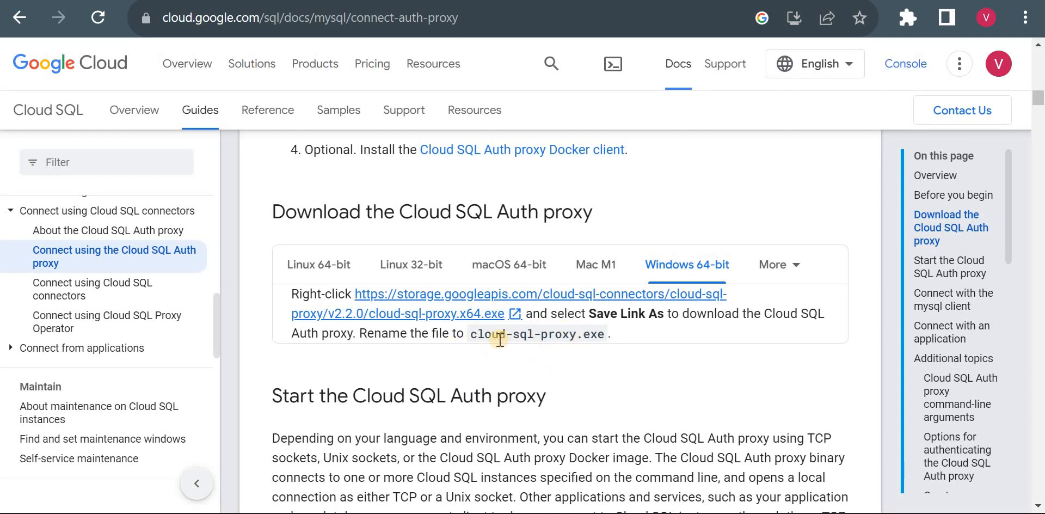
mouse_move(581, 318)
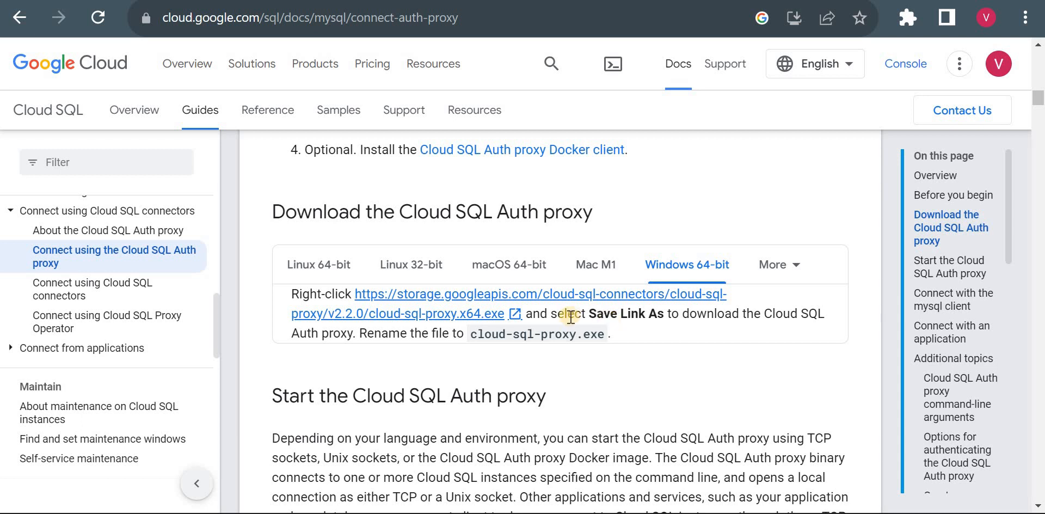
mouse_move(543, 356)
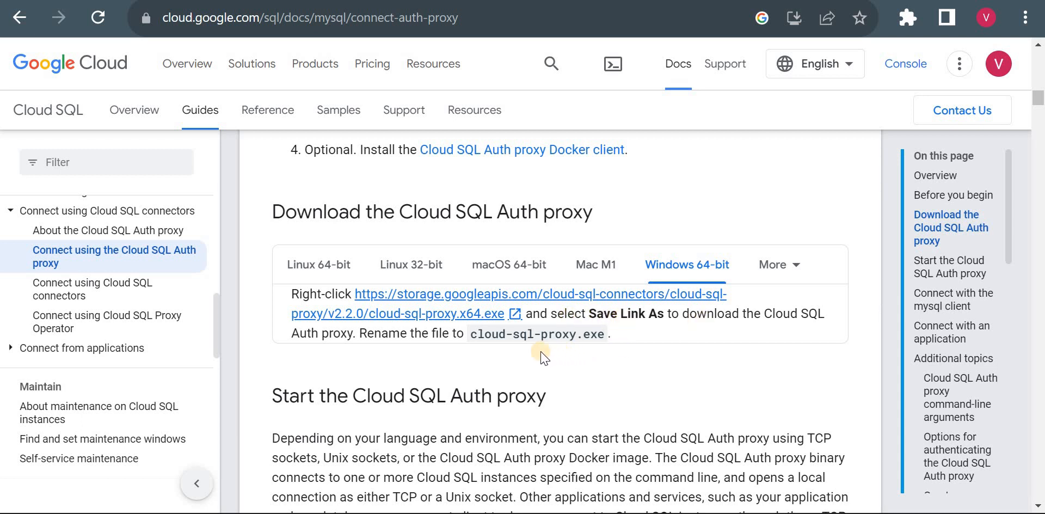
mouse_move(472, 319)
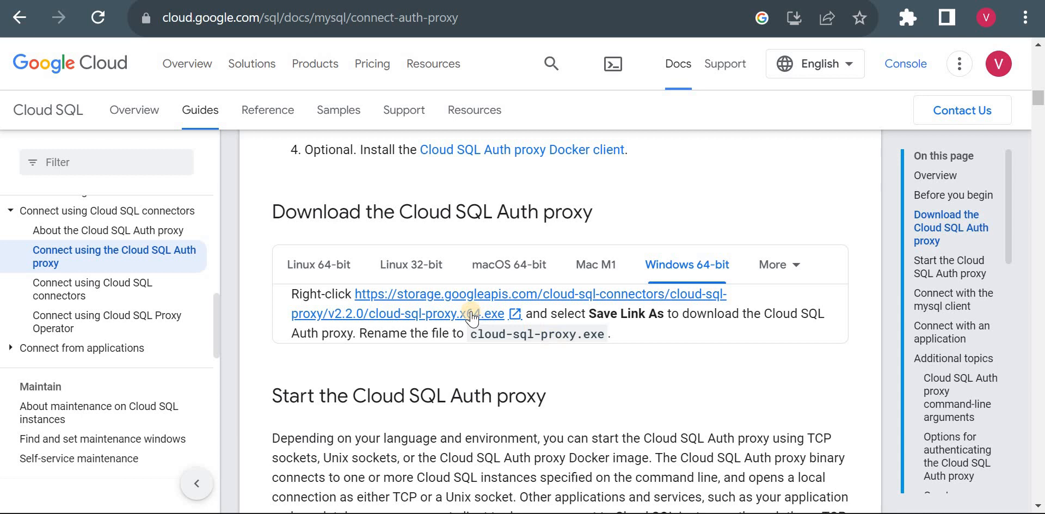
right_click(469, 313)
type("cloud-sql-proxy.exe")
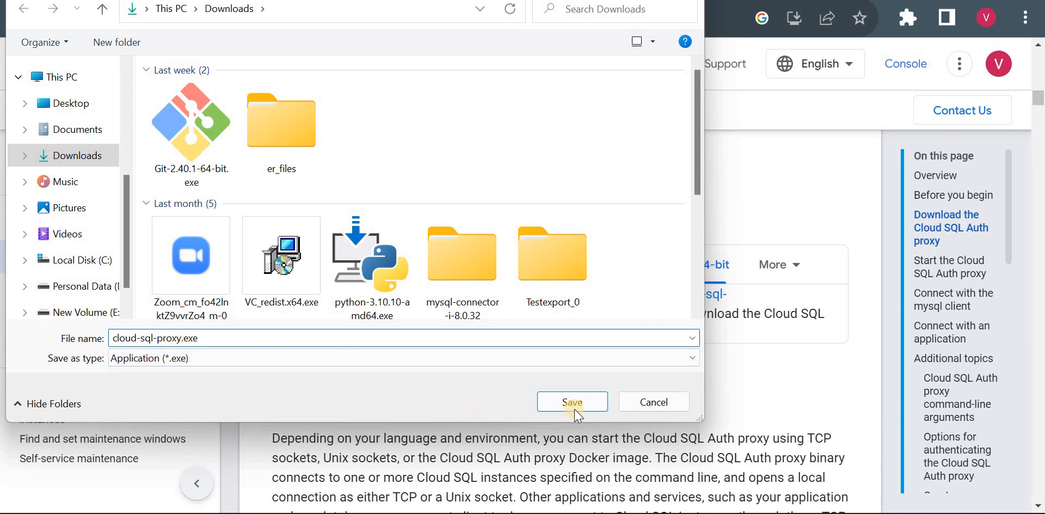
left_click(571, 401)
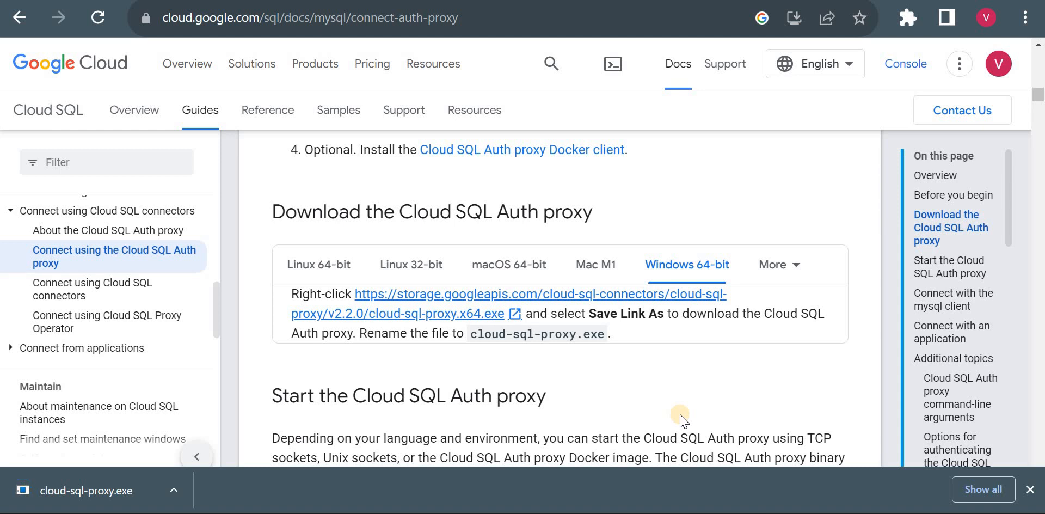
Scroll to the TCP sockets start command and select its 0.0.0.0 address
scroll("down", 3)
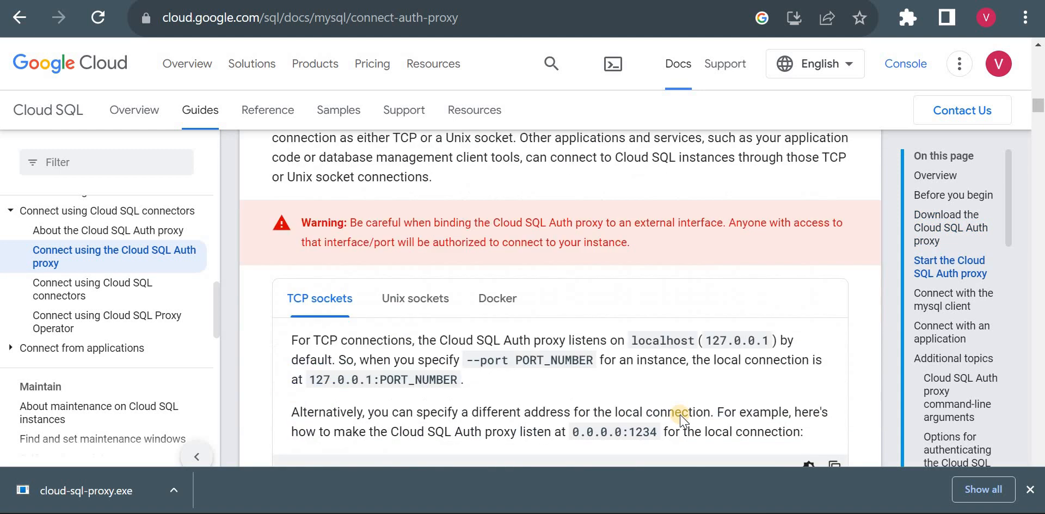
scroll("down", 3)
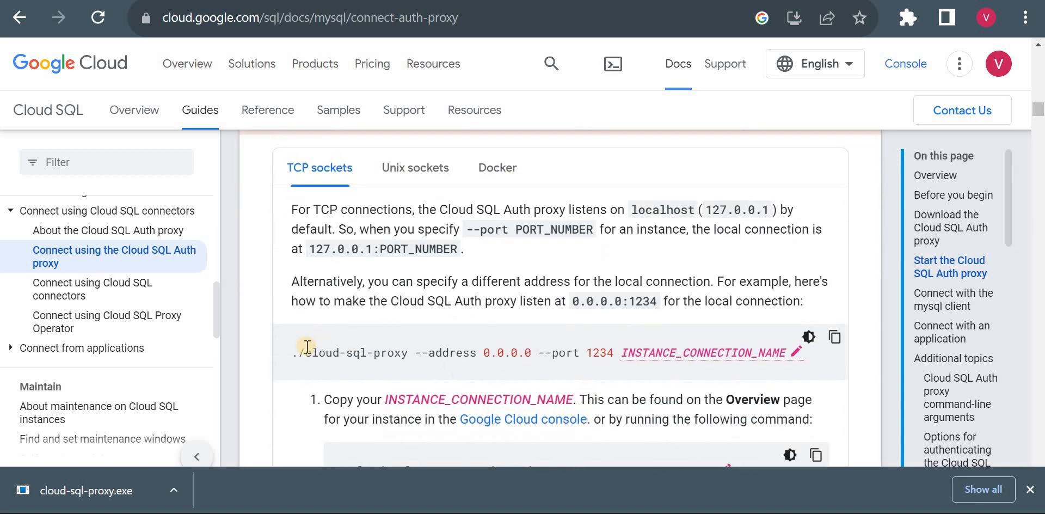
mouse_move(365, 366)
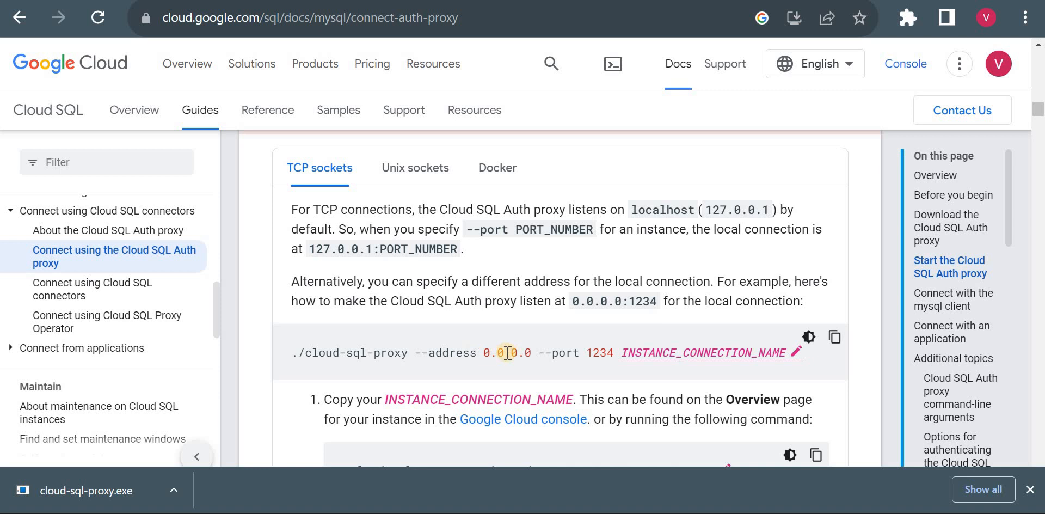
double_click(506, 353)
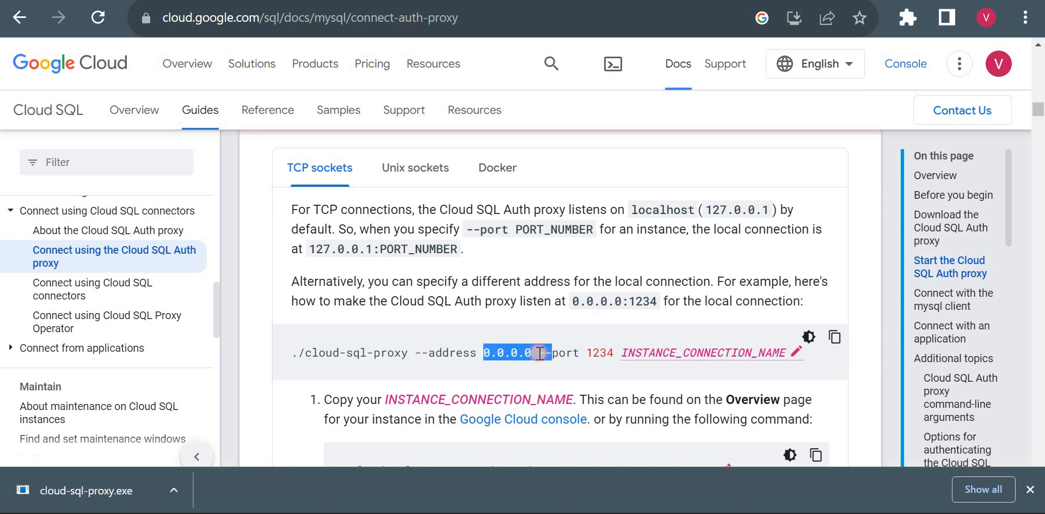
left_click(528, 353)
type("p")
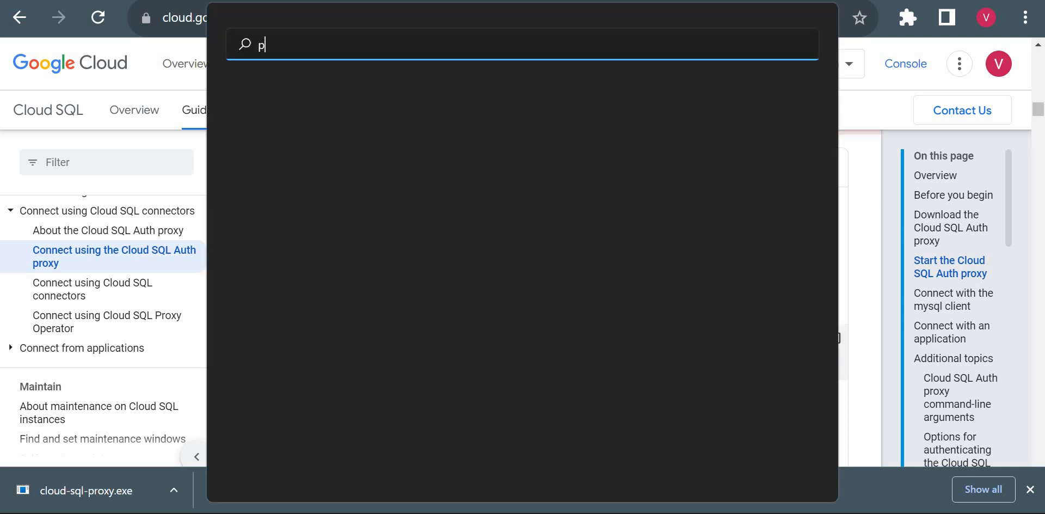
Search 'powe' in Windows Start to find Windows PowerShell
type("owe")
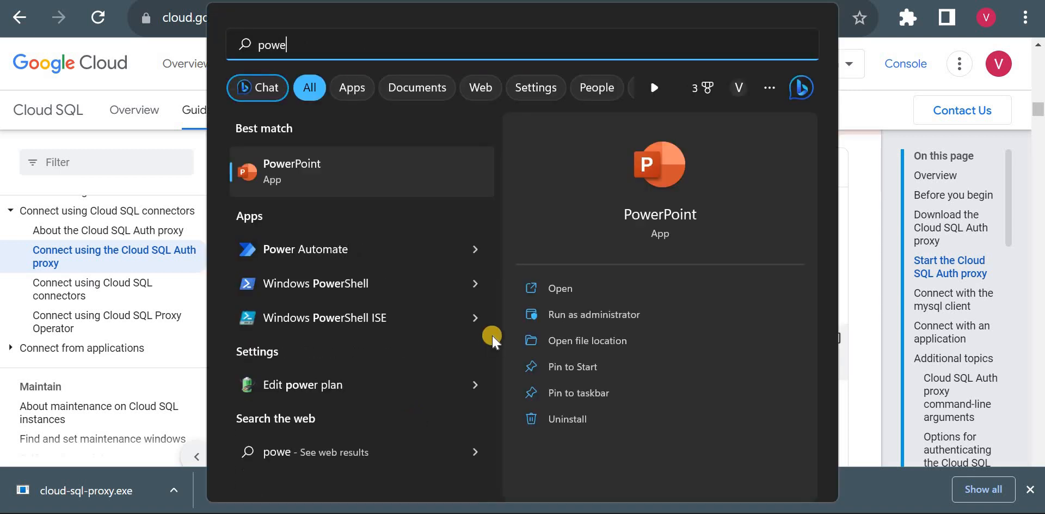
mouse_move(323, 283)
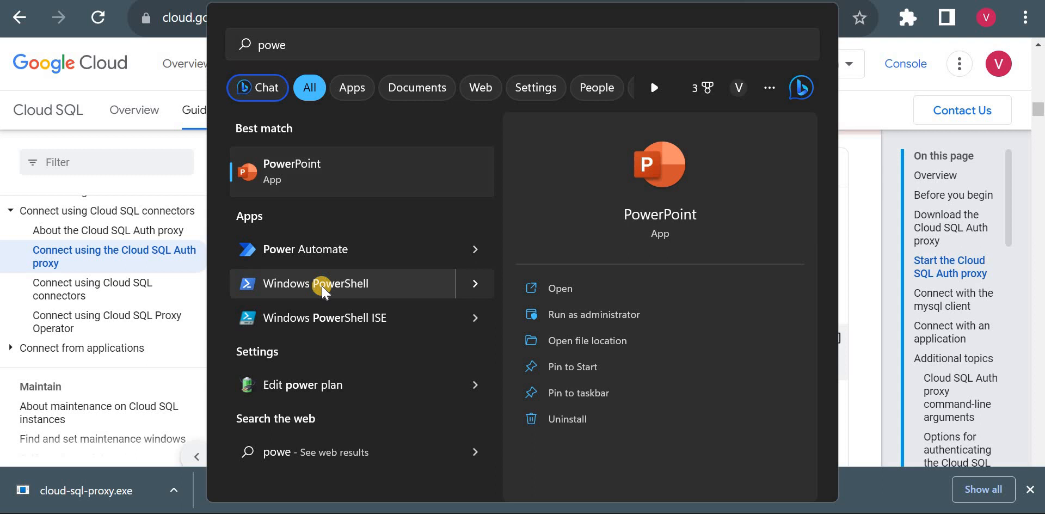
mouse_move(389, 317)
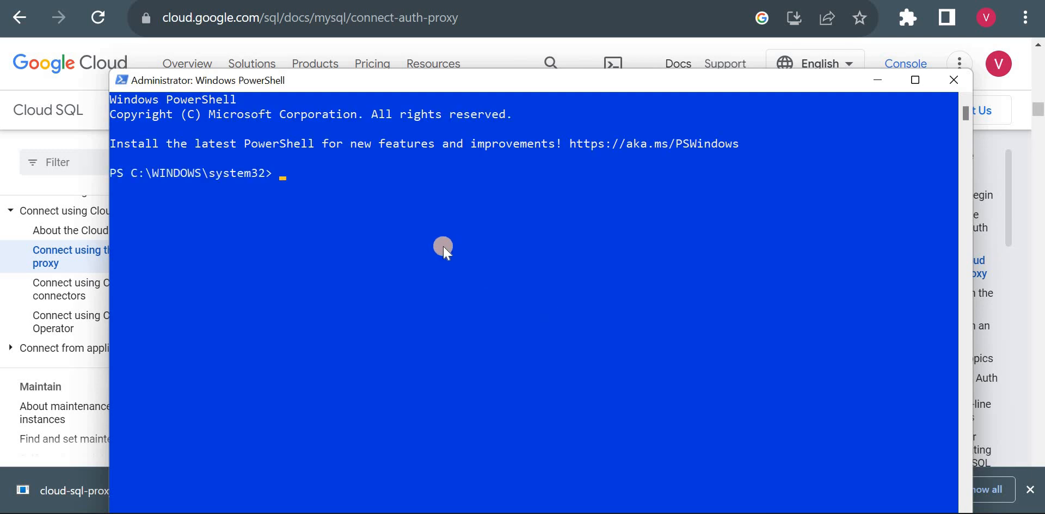
Navigate PowerShell up to C:\ and into the user's Downloads folder, then begin the proxy command
type("cd")
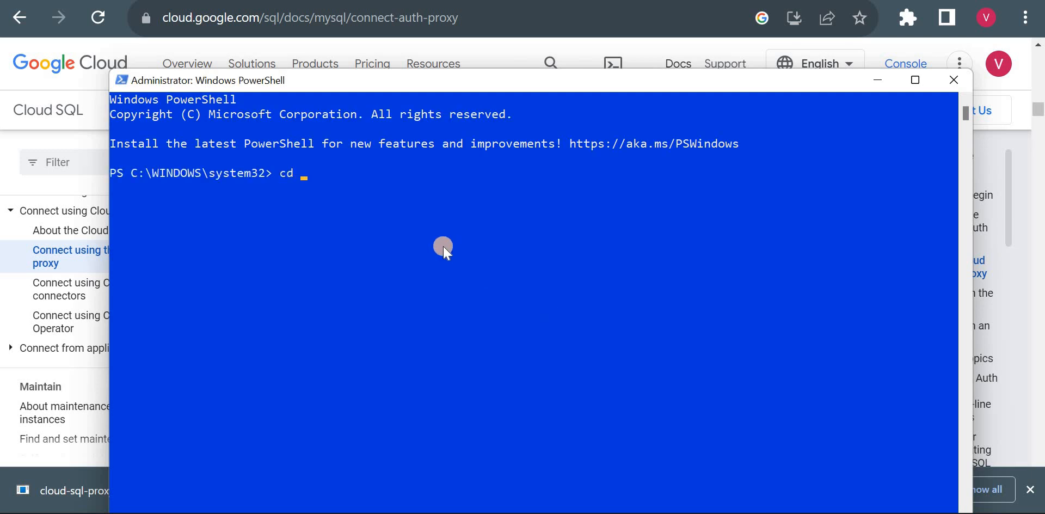
key("Return")
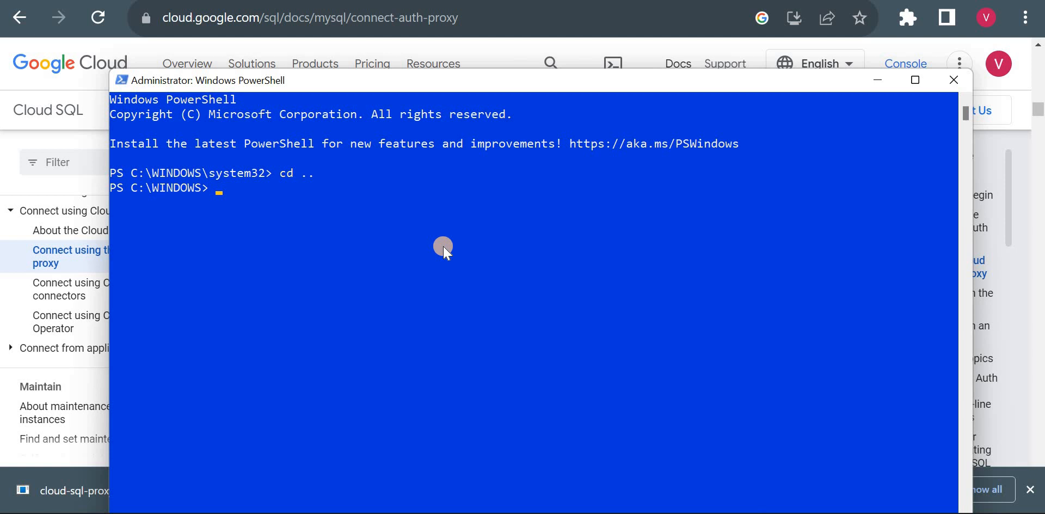
key("Return")
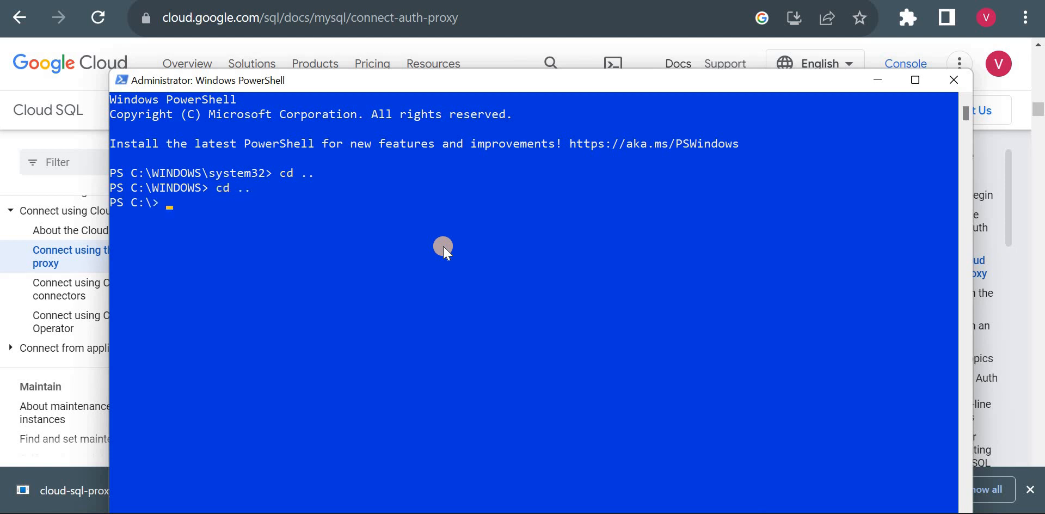
type("cd L")
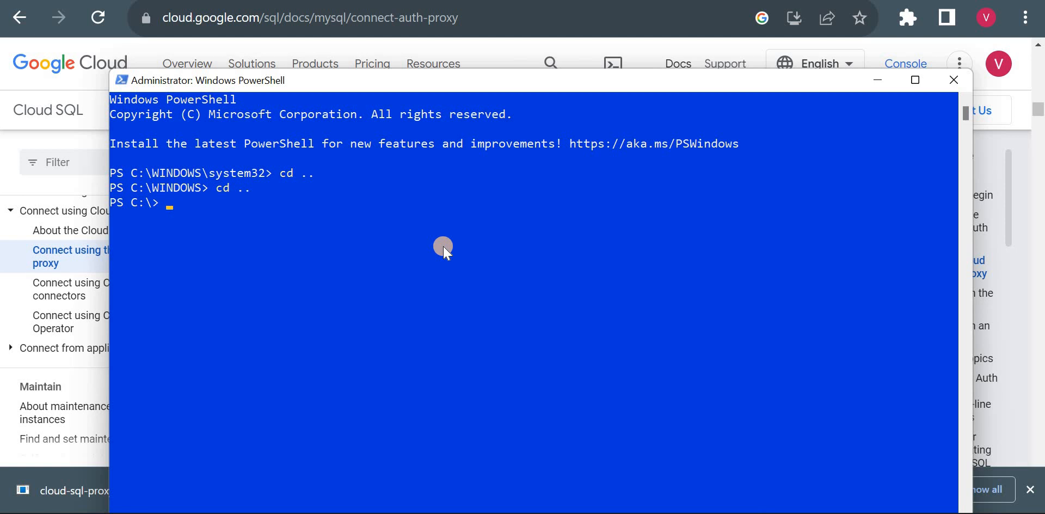
type("dir")
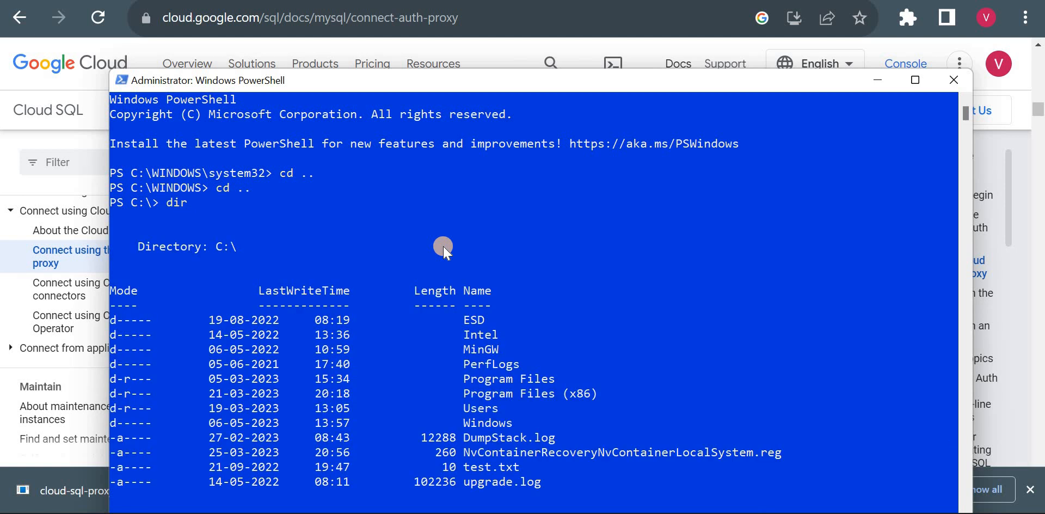
mouse_move(471, 20)
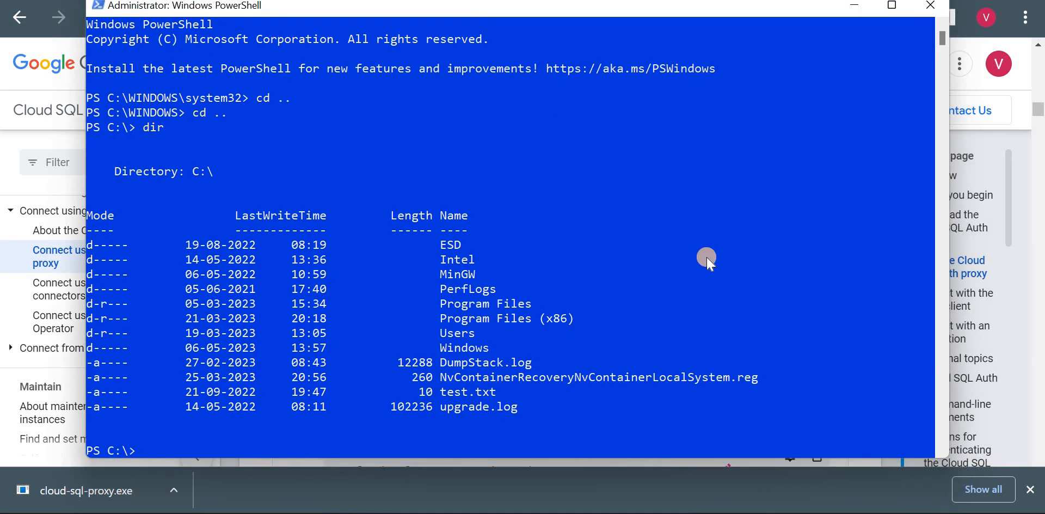
type("cd us")
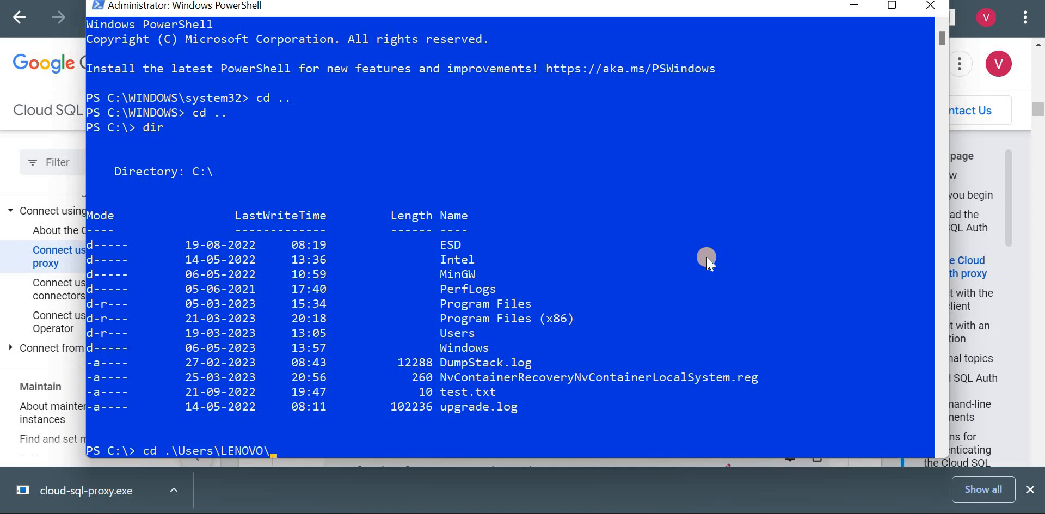
type("Downloads\\")
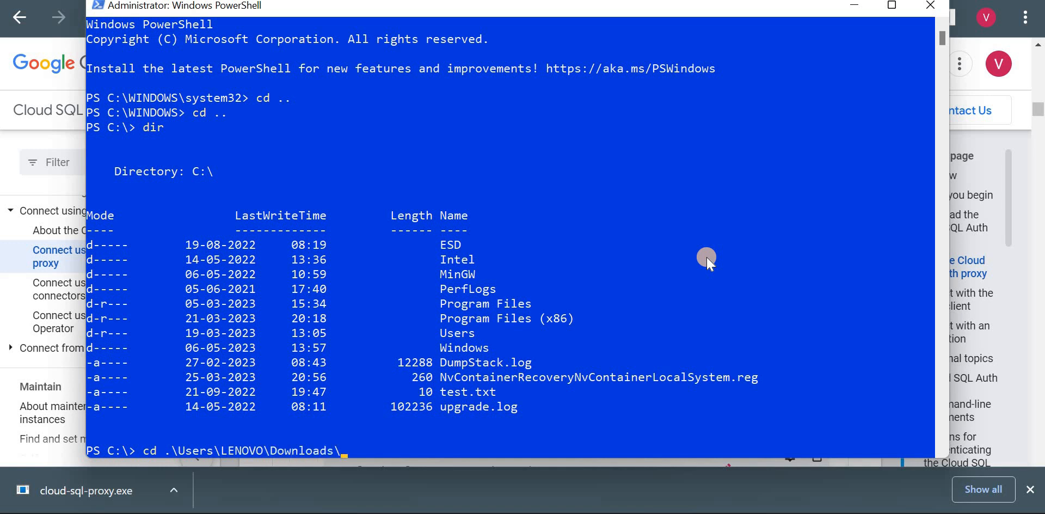
key("Return")
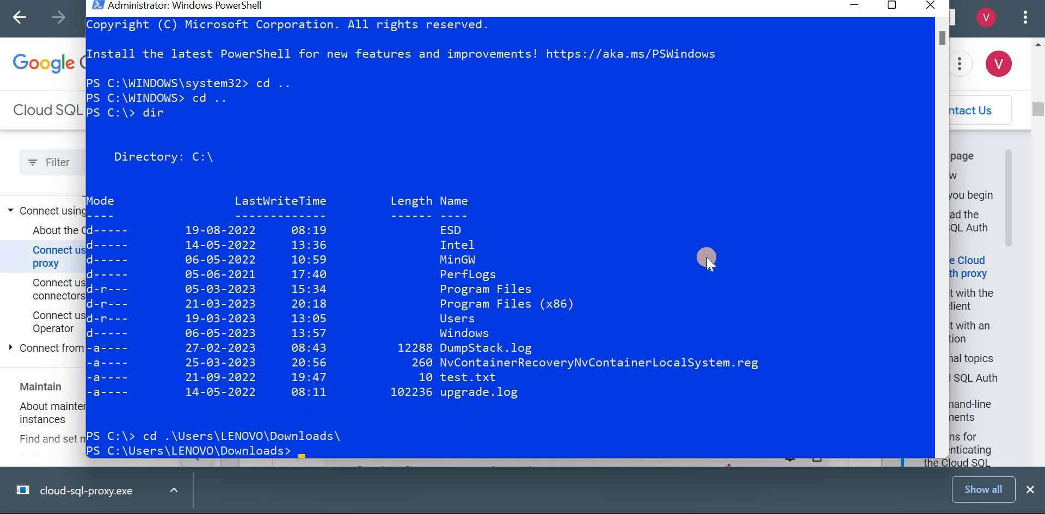
type(".cl")
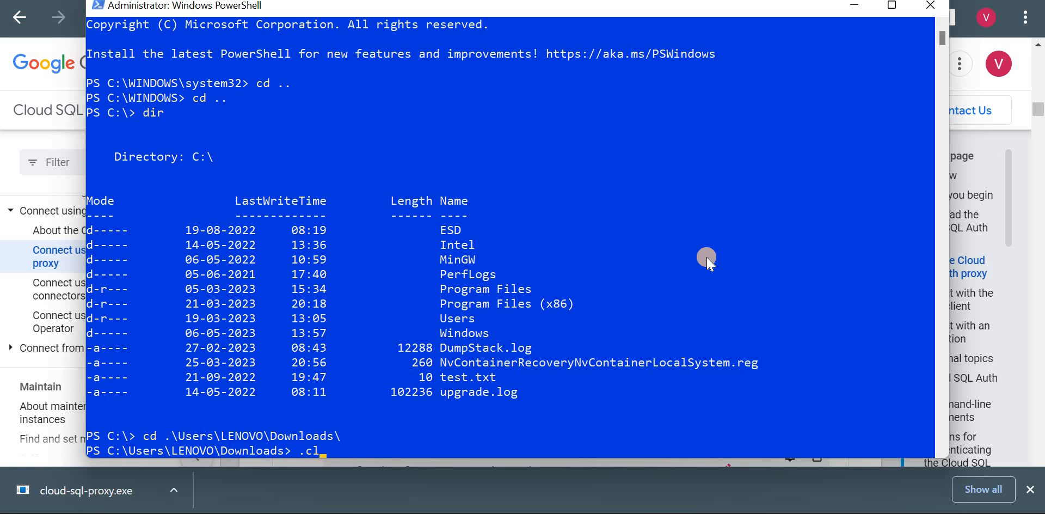
type("o")
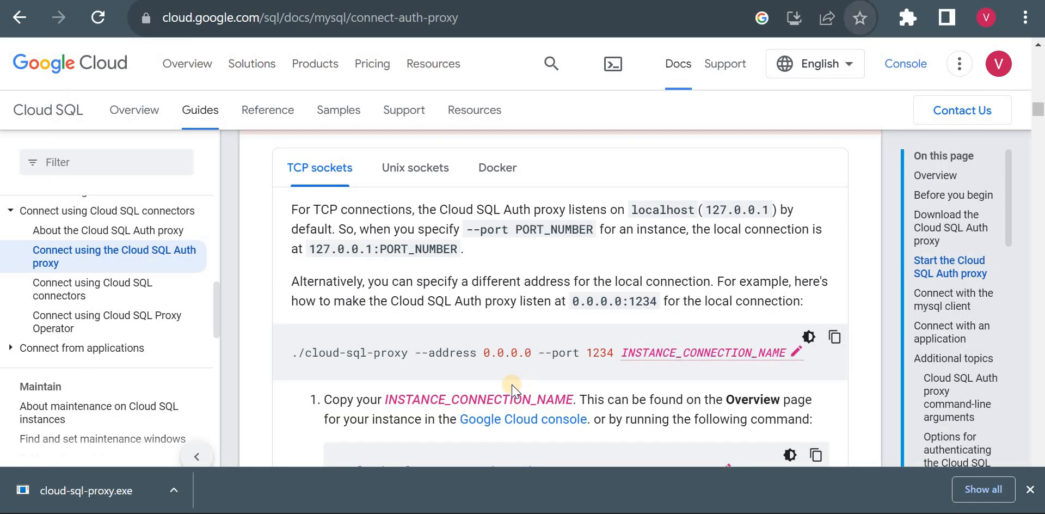
mouse_move(469, 360)
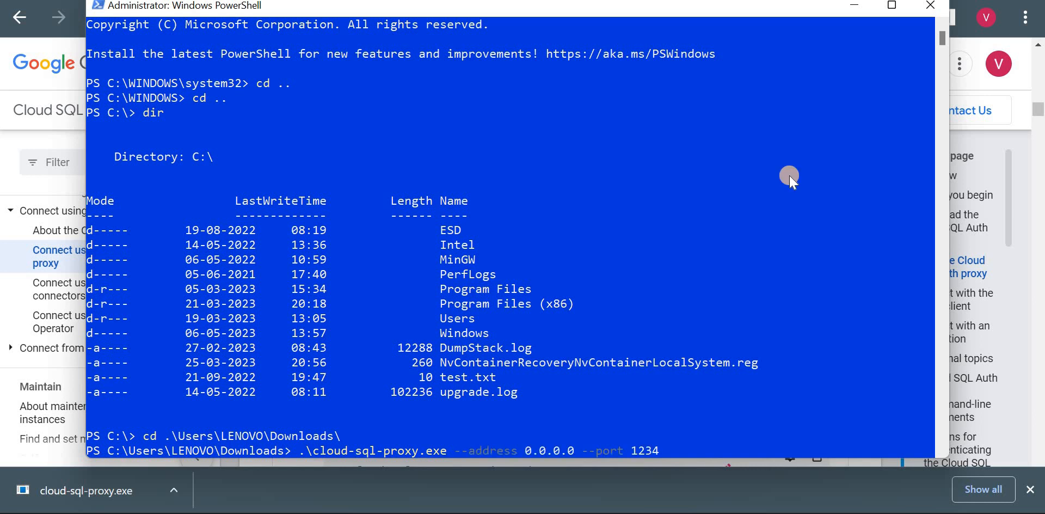
mouse_move(847, 27)
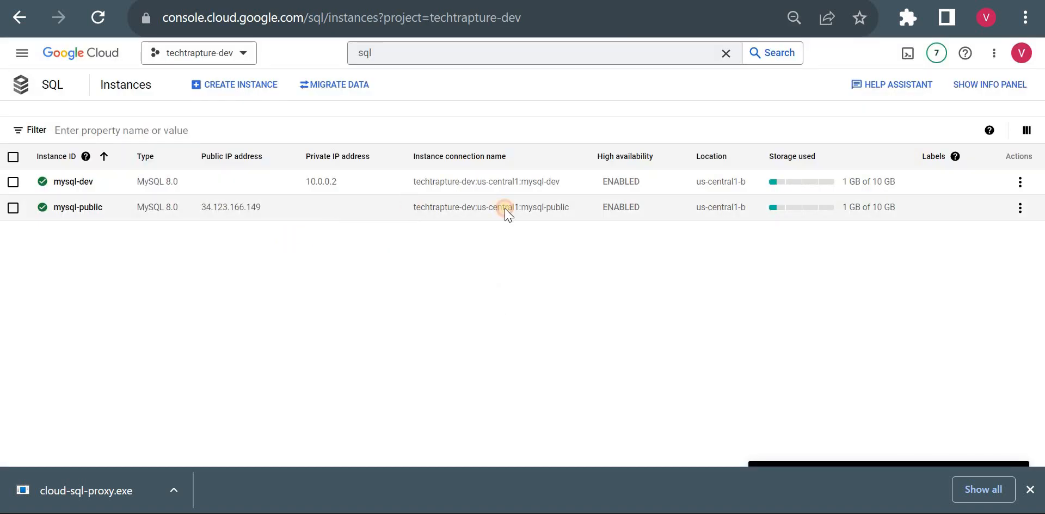
Paste the mysql-public connection name into the proxy command and run it on port 1234
double_click(490, 207)
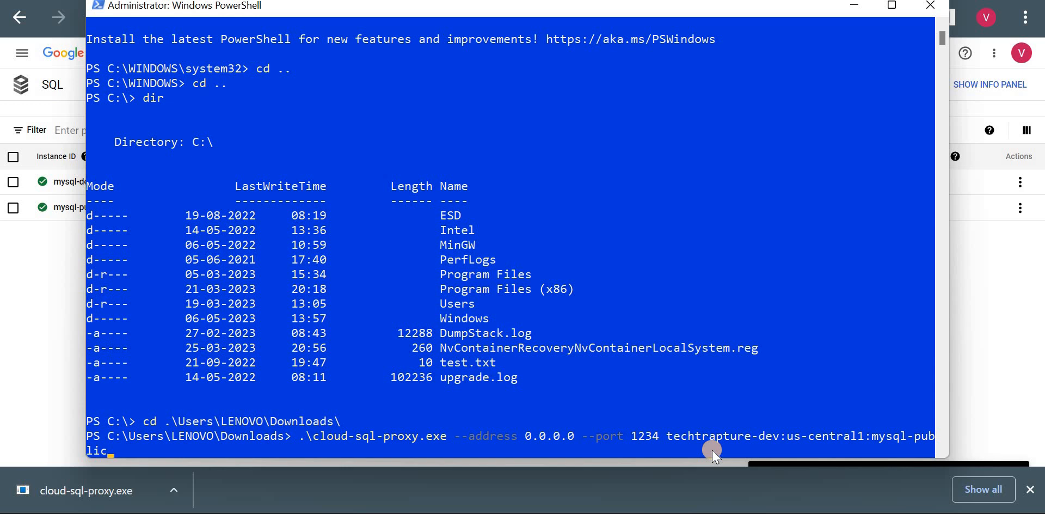
key("Return")
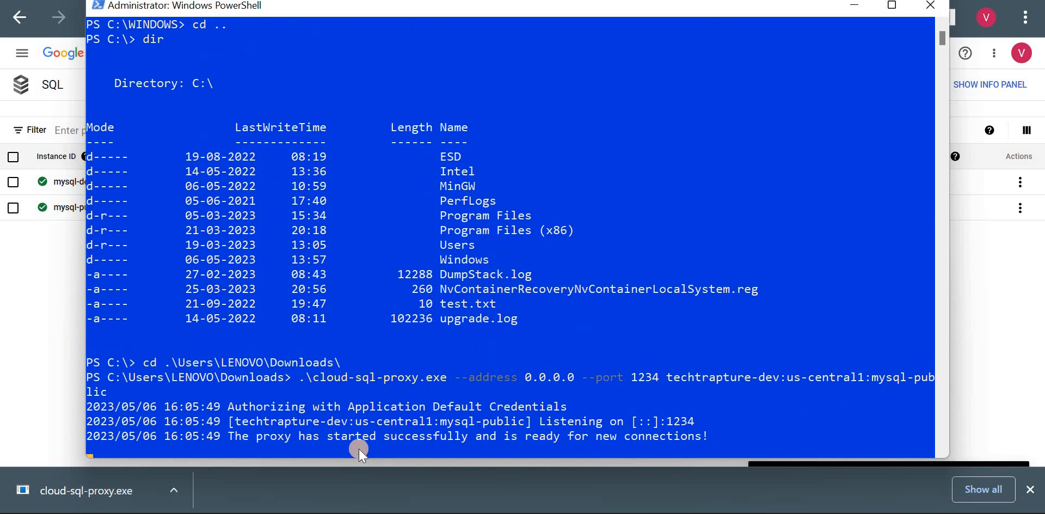
mouse_move(526, 437)
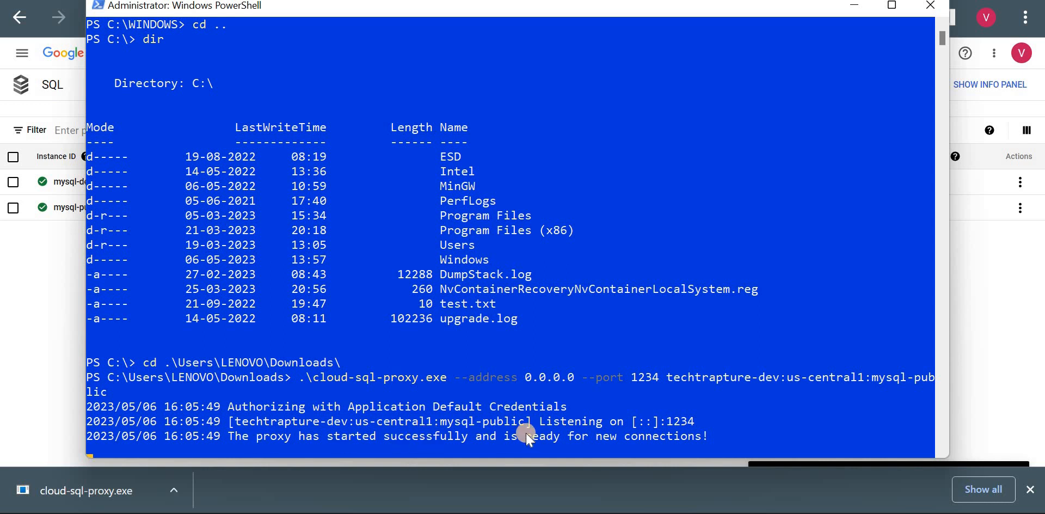
mouse_move(675, 446)
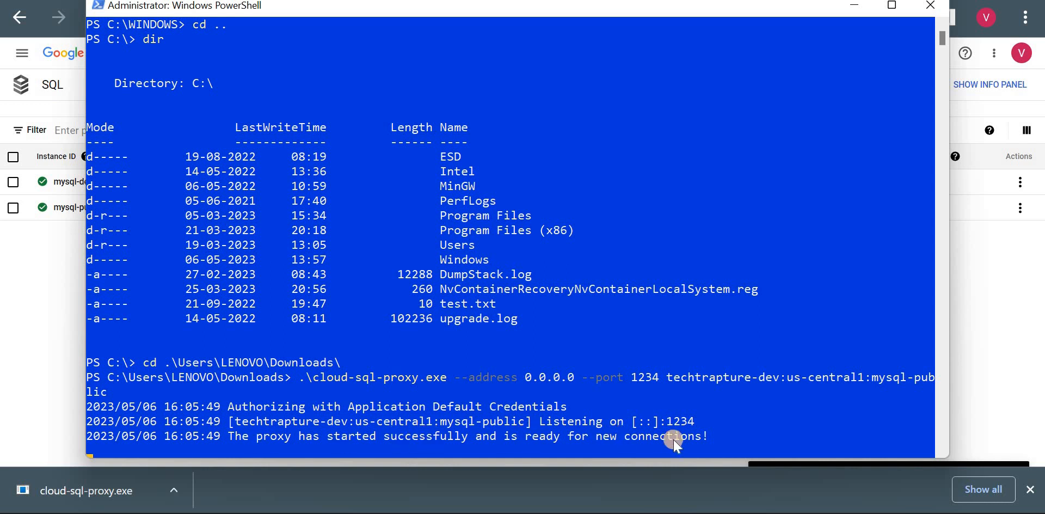
mouse_move(665, 421)
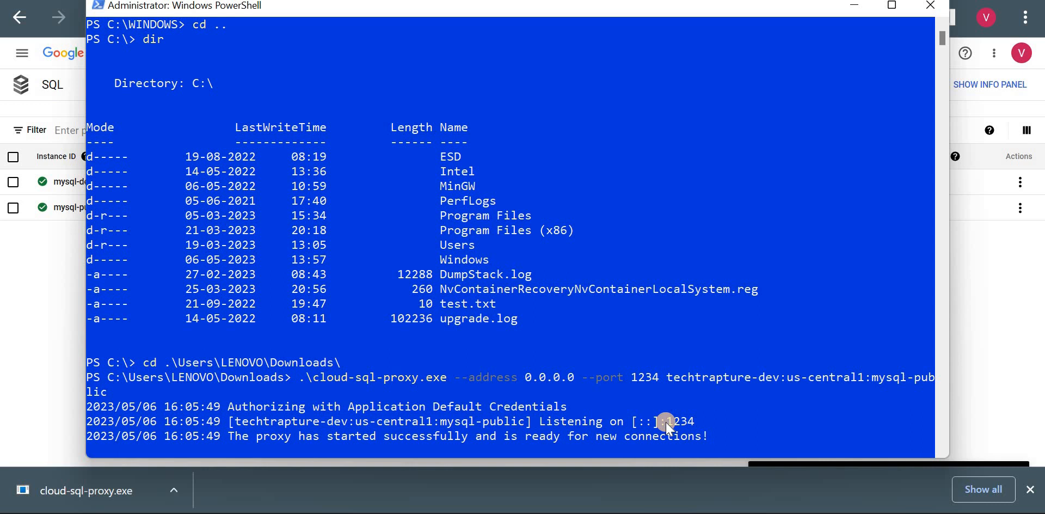
mouse_move(837, 74)
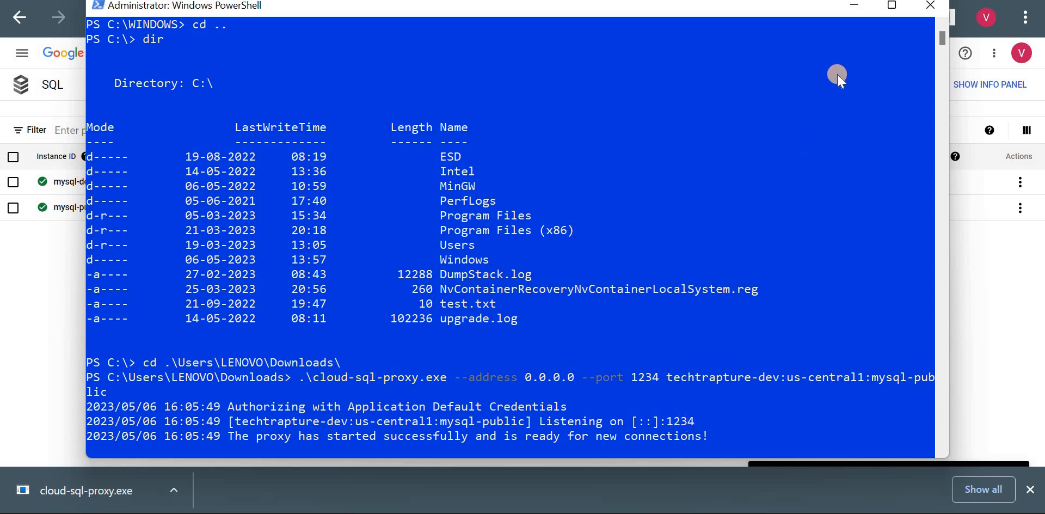
mouse_move(855, 9)
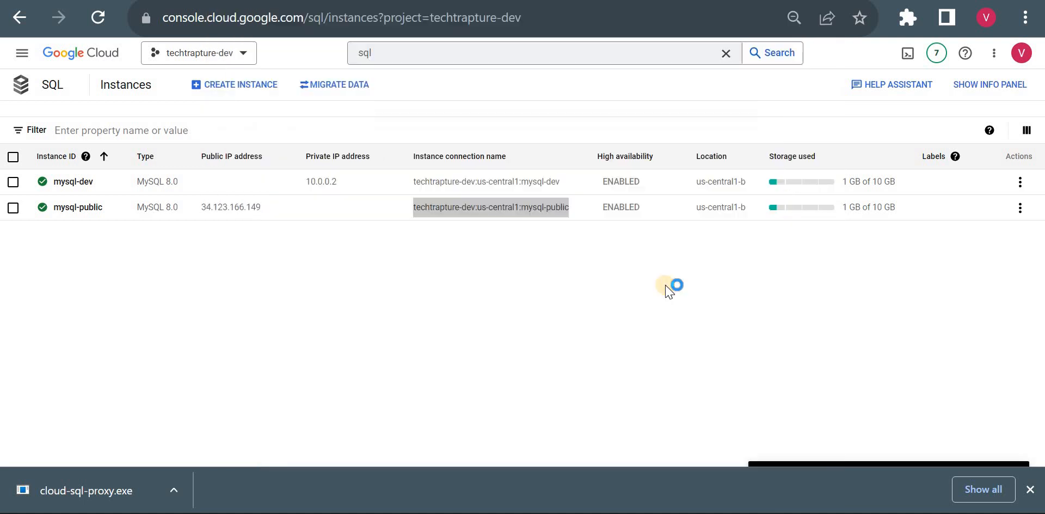
Launch MySQL Workbench and open Setup New Connection via the + icon
double_click(490, 207)
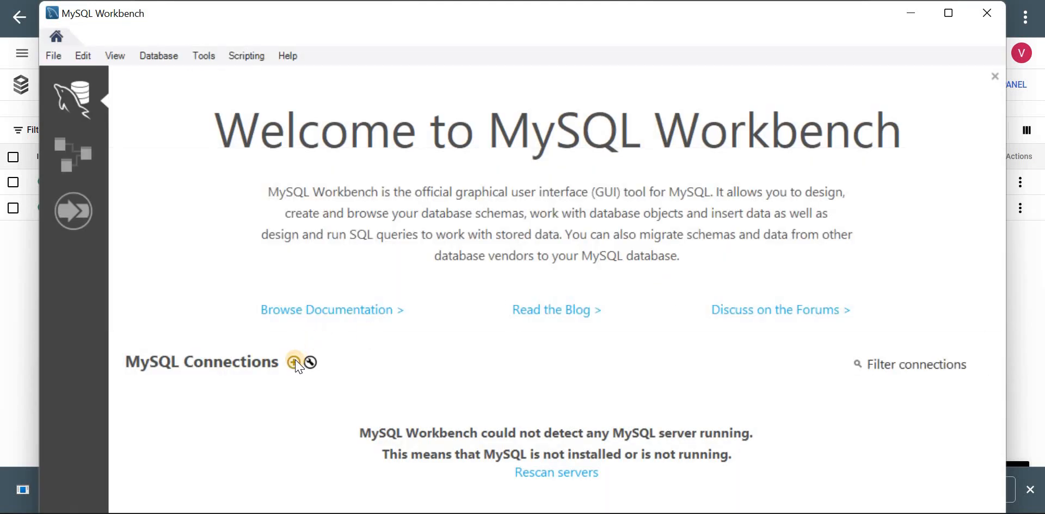
left_click(295, 362)
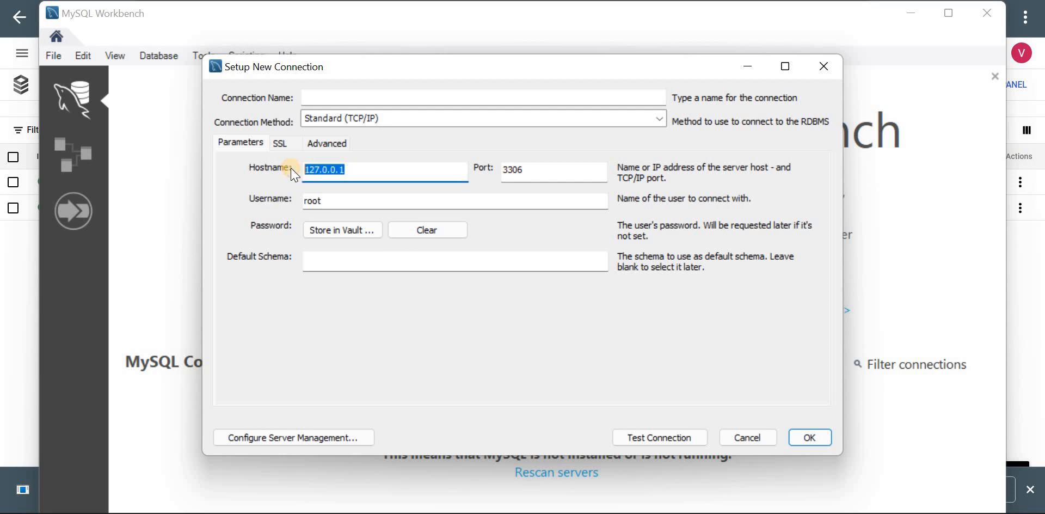
Name the connection 'Test', keep host 127.0.0.1, and set port 1234
left_click(375, 169)
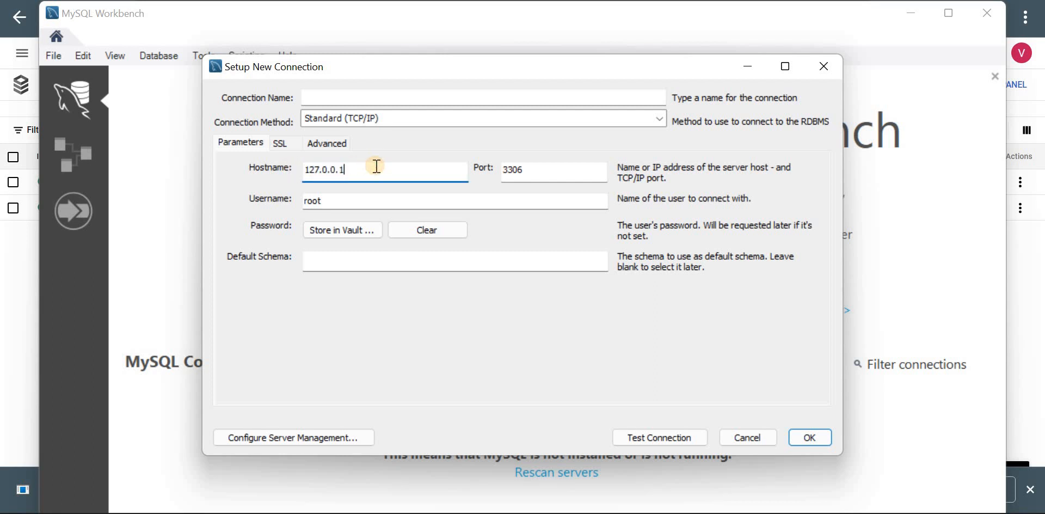
left_click(481, 97)
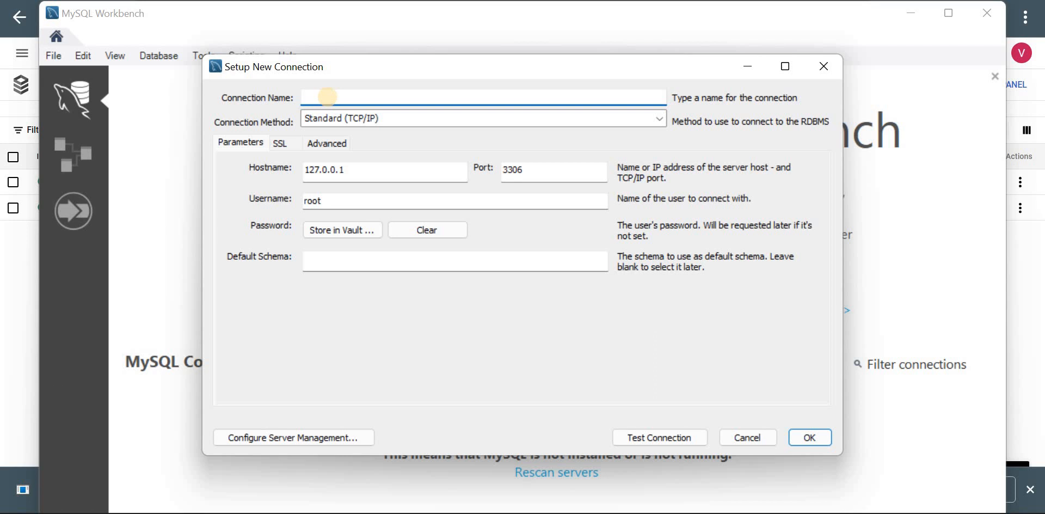
type("Test")
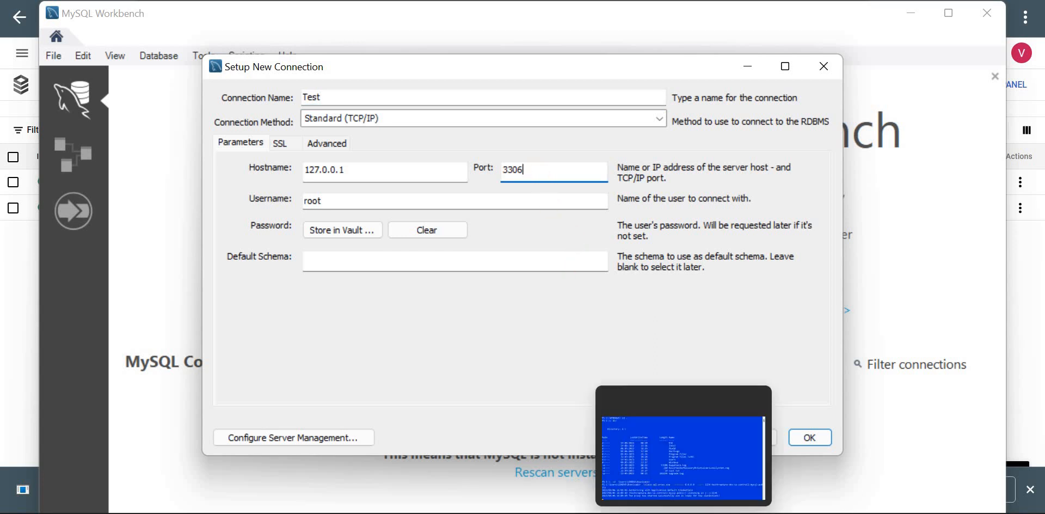
left_click(681, 445)
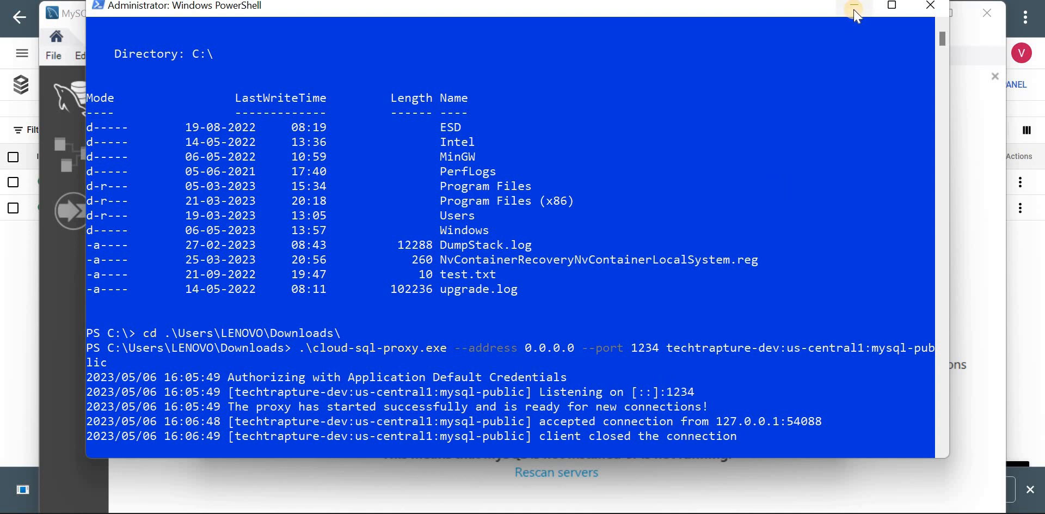
left_click(854, 7)
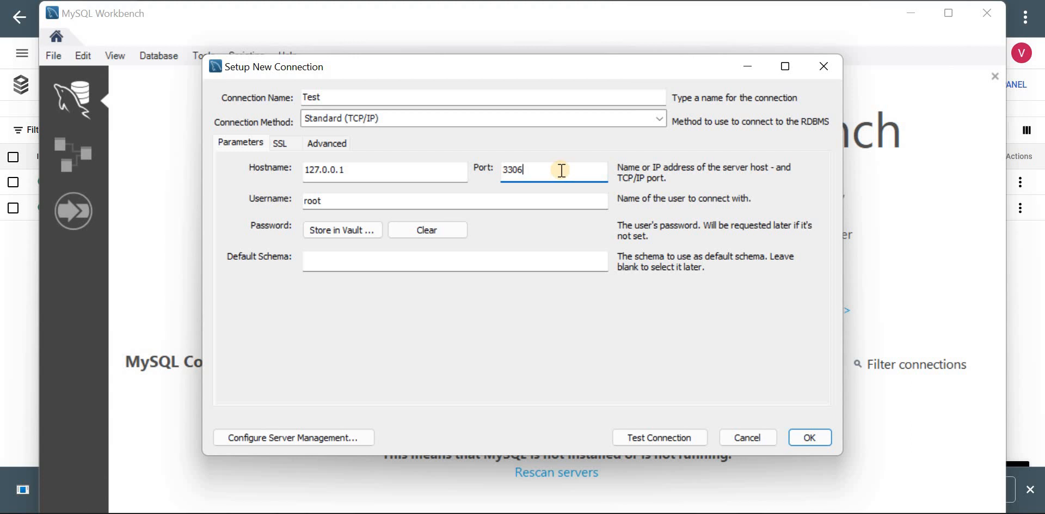
type("1")
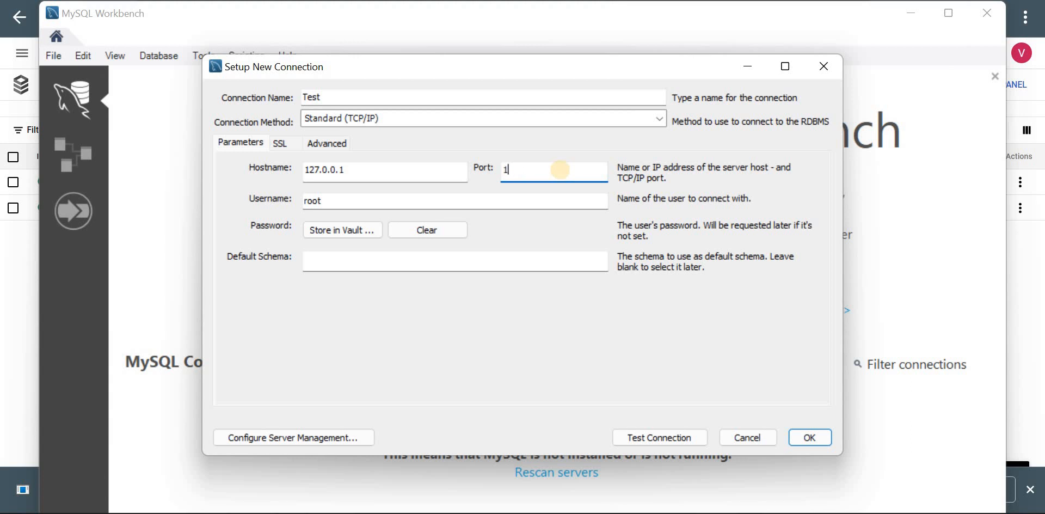
type("234")
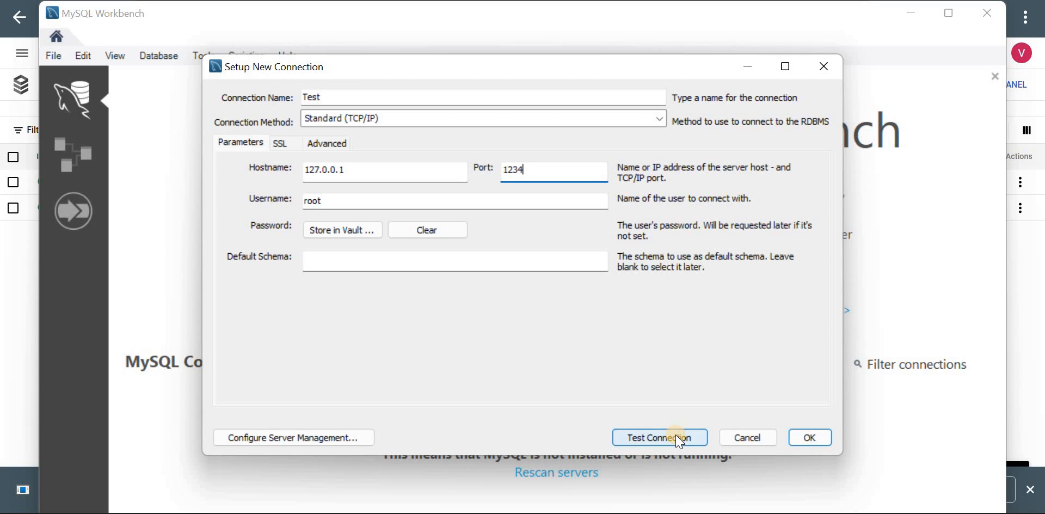
Run Test Connection to 127.0.0.1:1234 and dismiss the success message
left_click(658, 437)
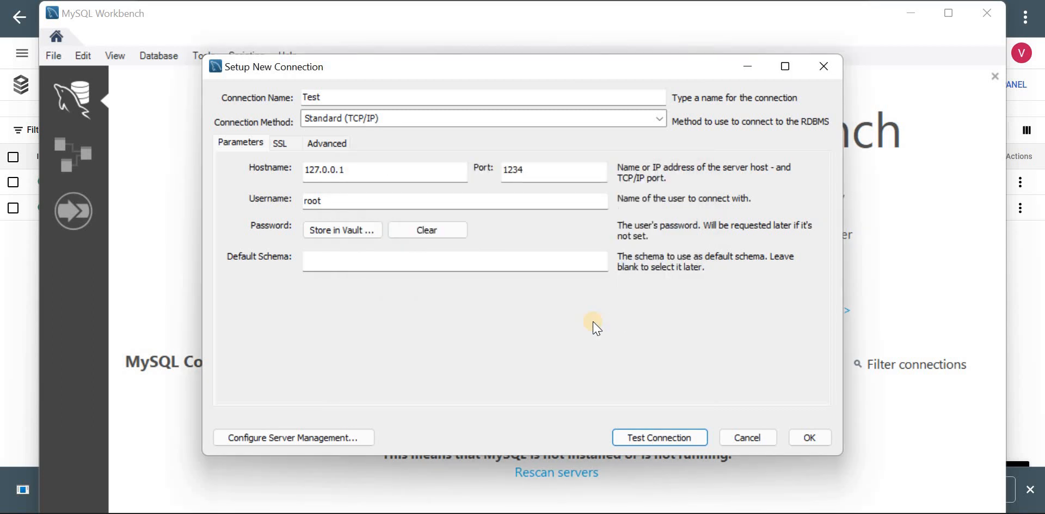
left_click(659, 437)
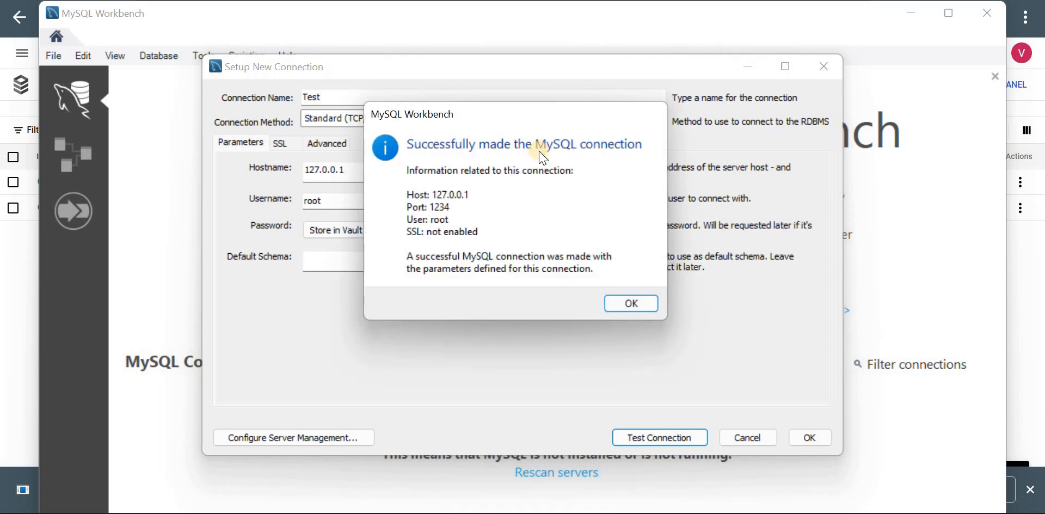
left_click(629, 303)
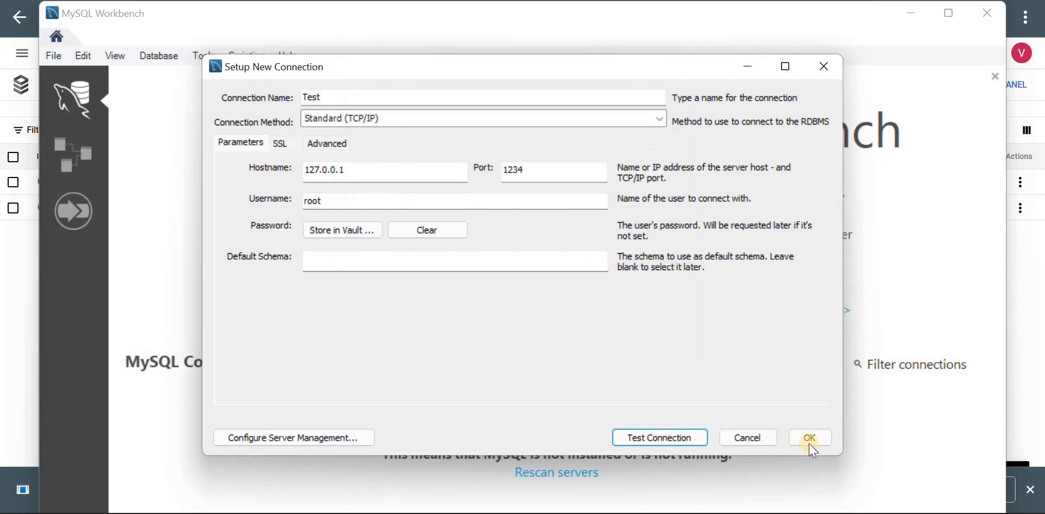
Save and open Test, then run 'use sales;' and 'select * from Customers' (63 rows)
left_click(809, 437)
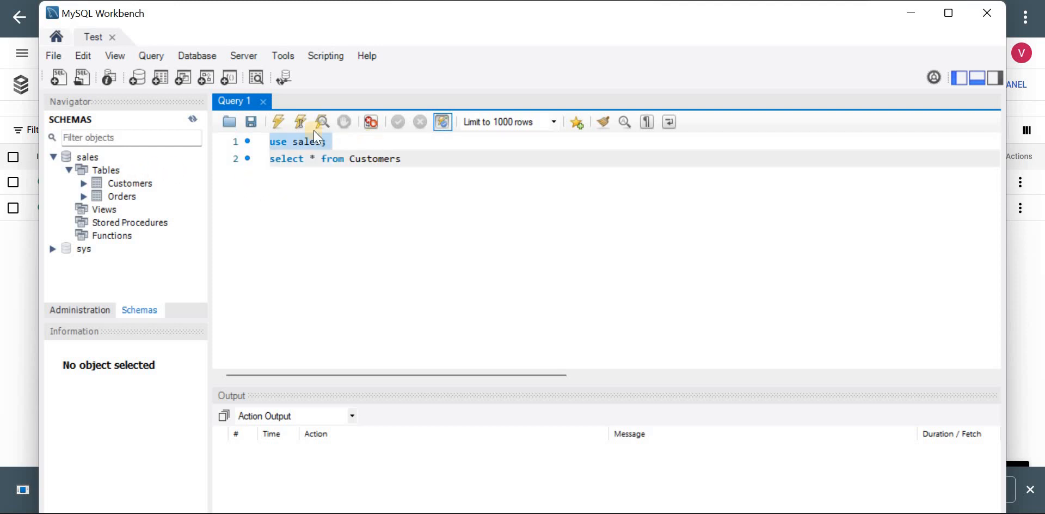
left_click(278, 122)
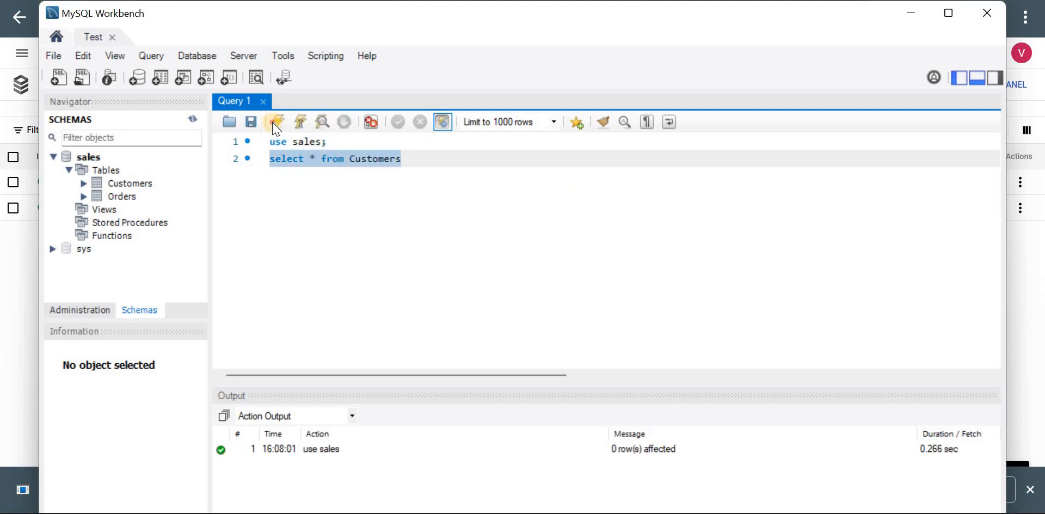
left_click(276, 122)
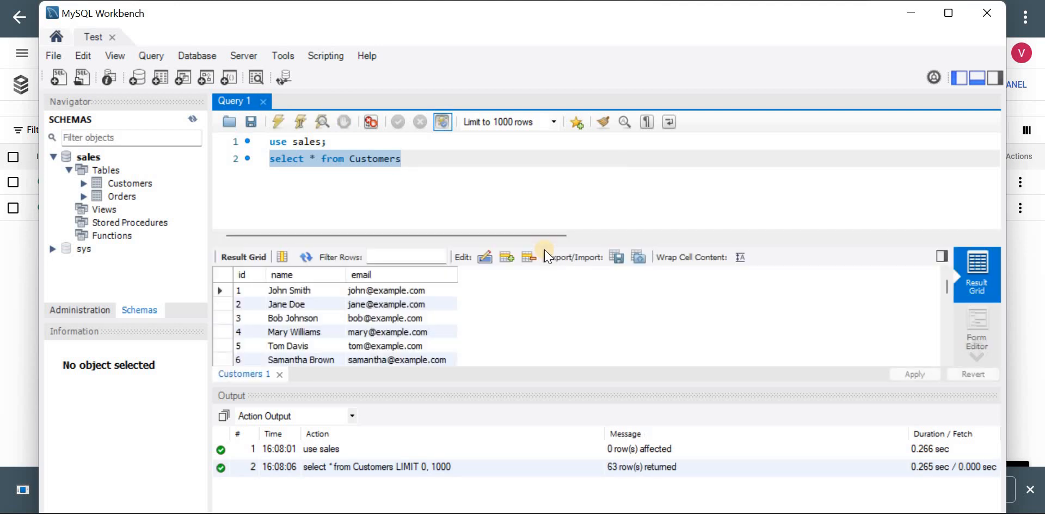
mouse_move(365, 332)
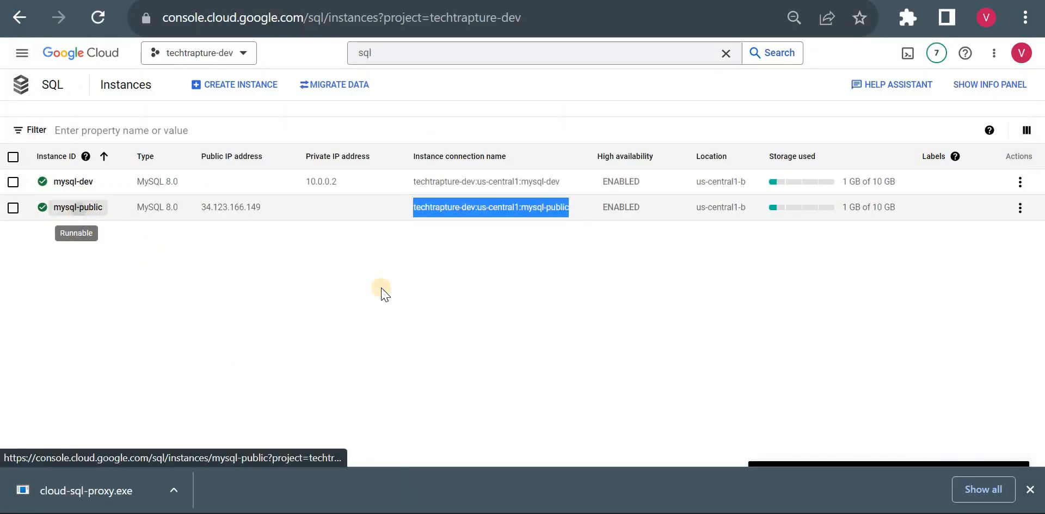
Open mysql-public's Connections > Networking tab and scroll through Public IP settings
left_click(77, 208)
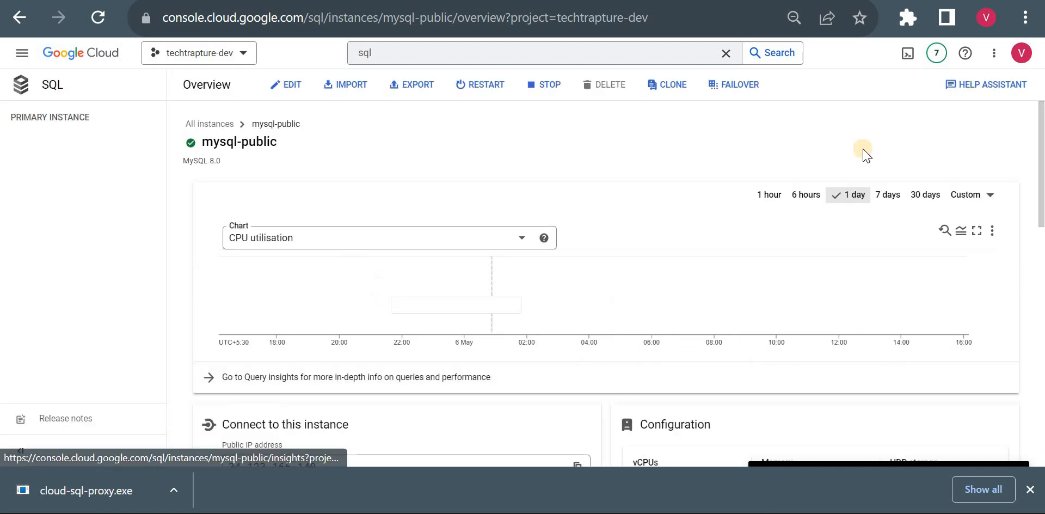
scroll("down", 3)
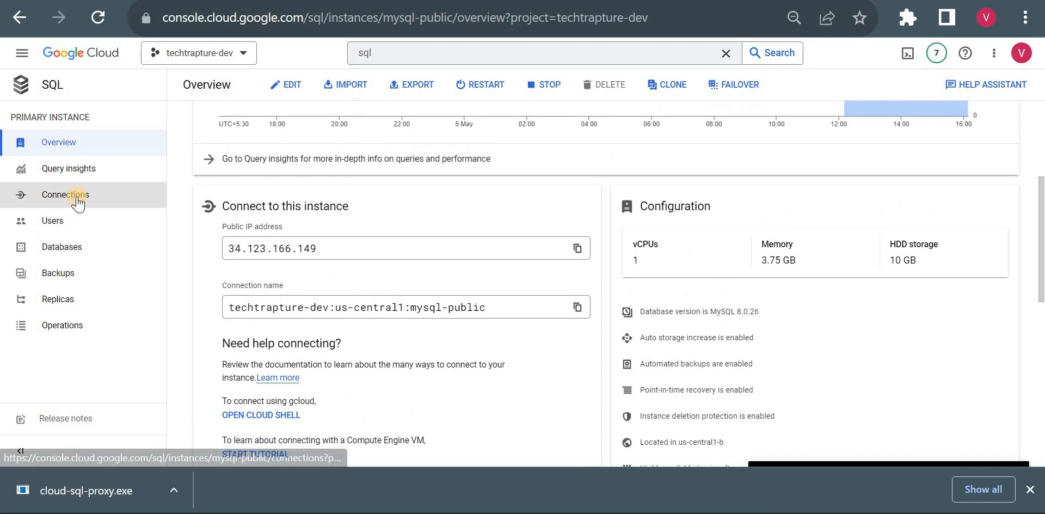
left_click(64, 195)
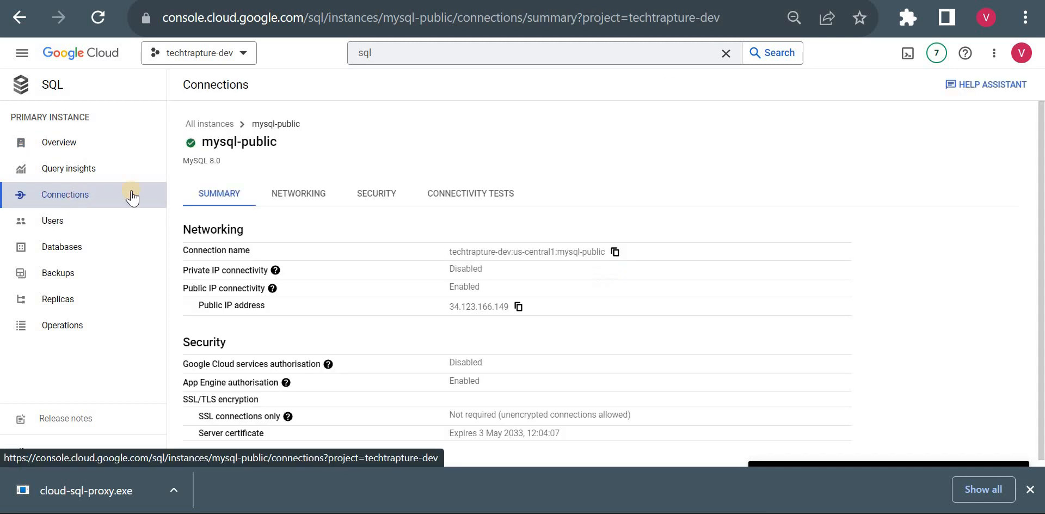
left_click(298, 193)
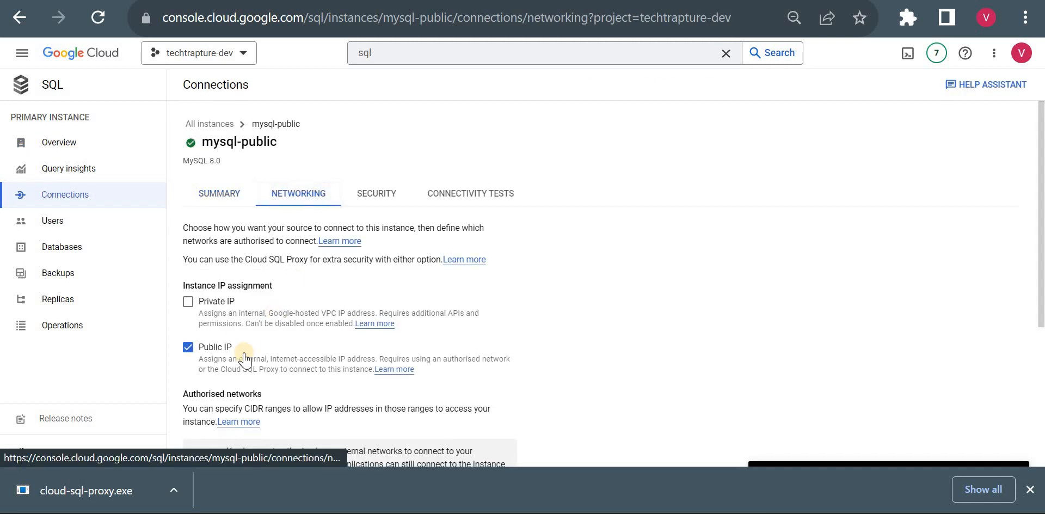
scroll("down", 3)
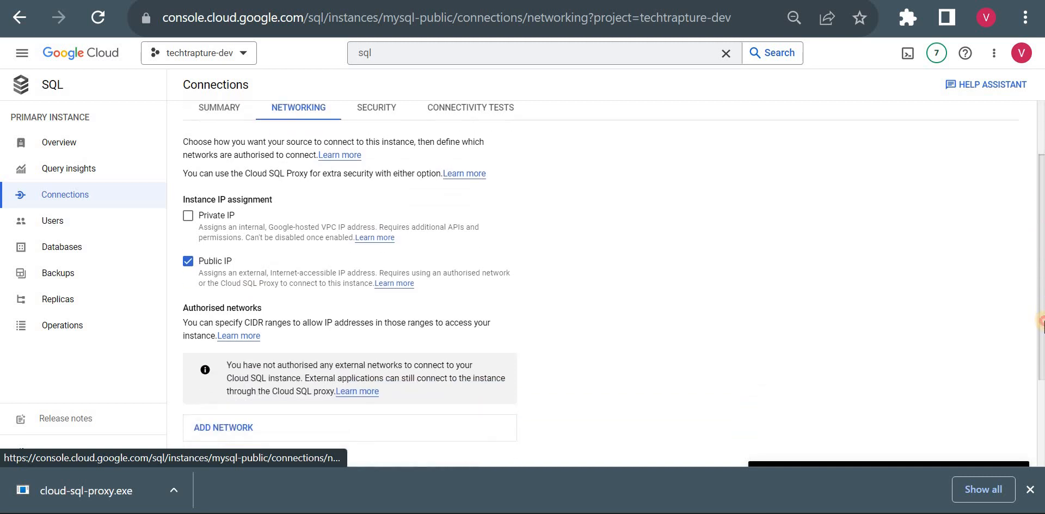
scroll("down", 3)
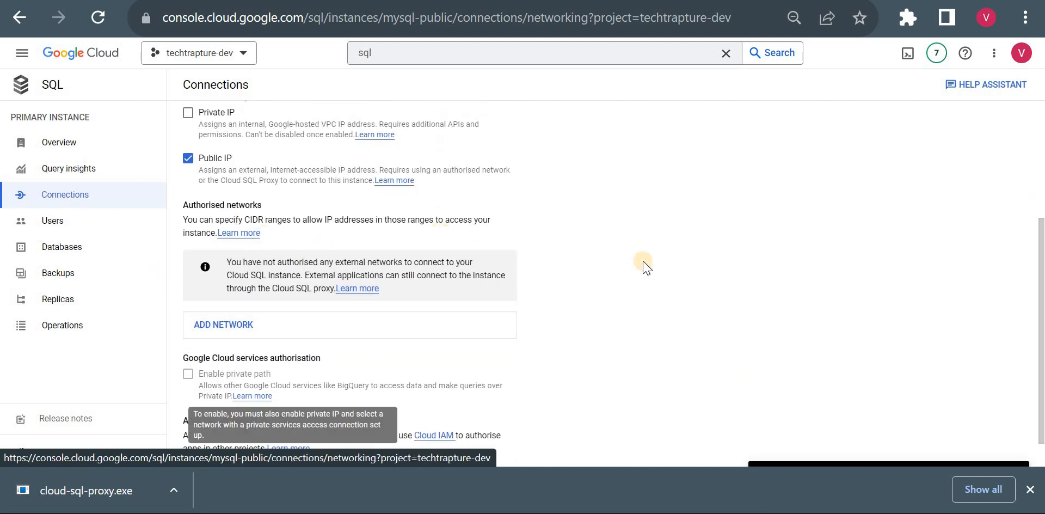
mouse_move(643, 261)
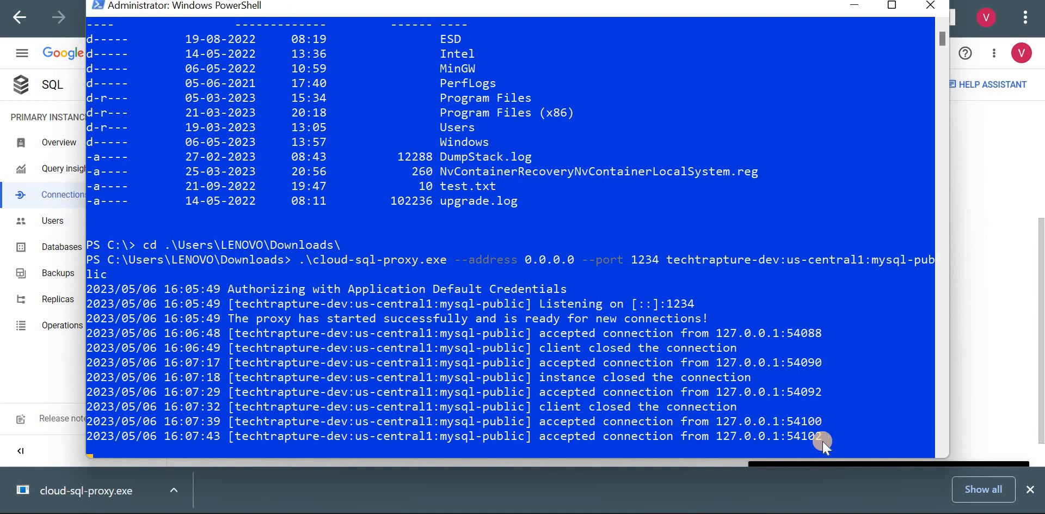
mouse_move(930, 6)
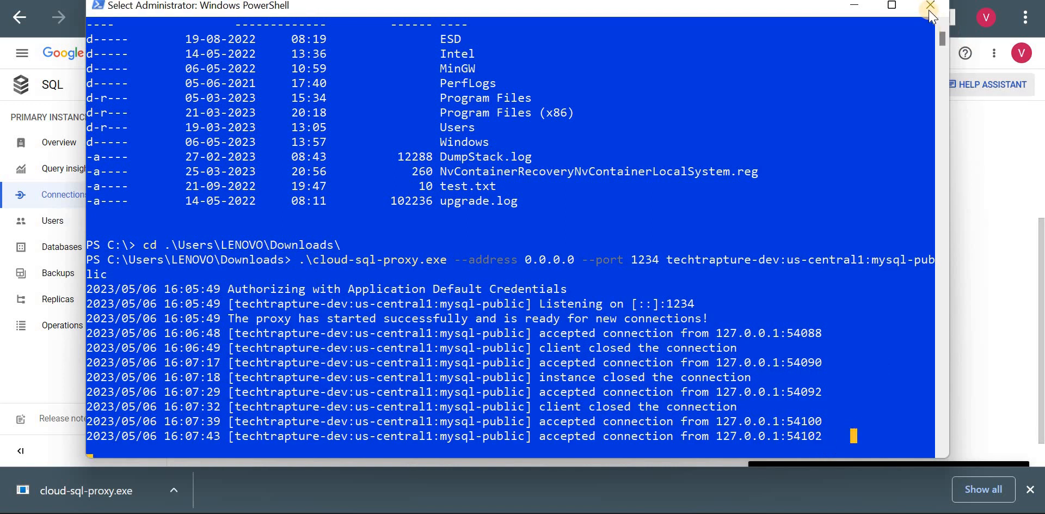
mouse_move(890, 152)
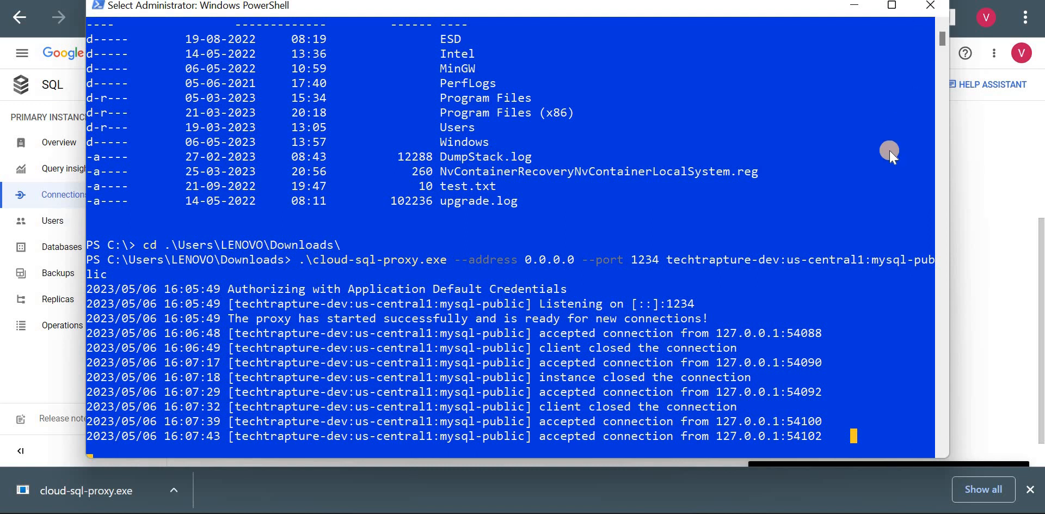
mouse_move(929, 6)
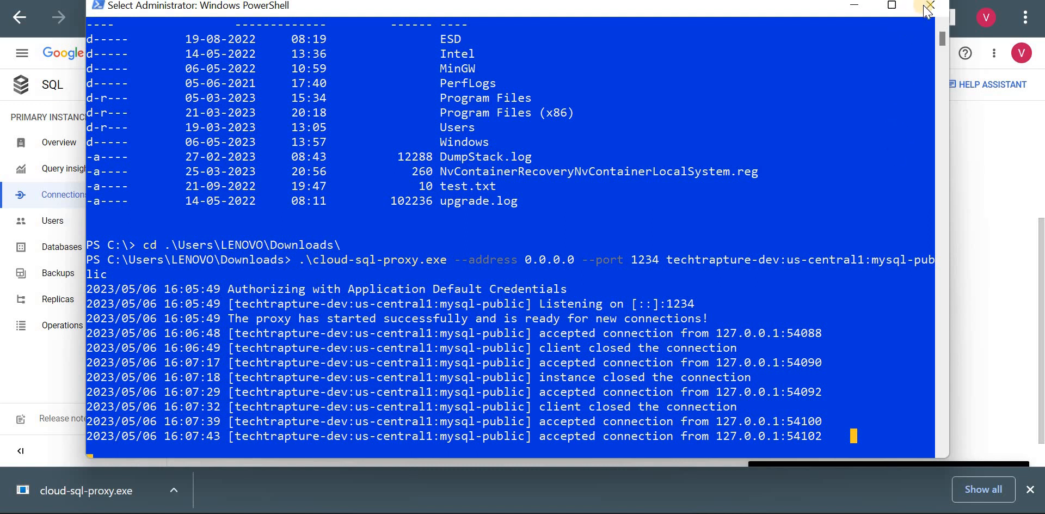
mouse_move(892, 8)
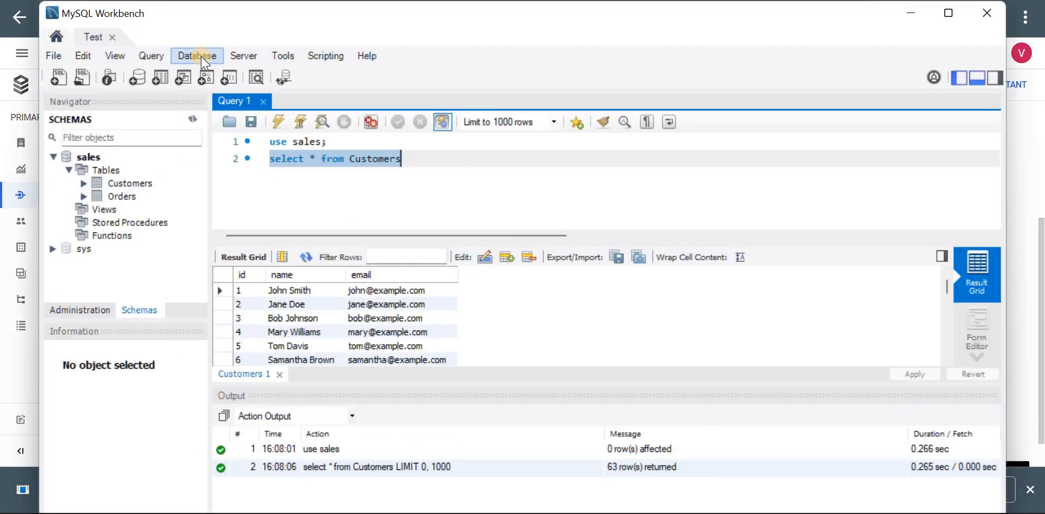
mouse_move(624, 292)
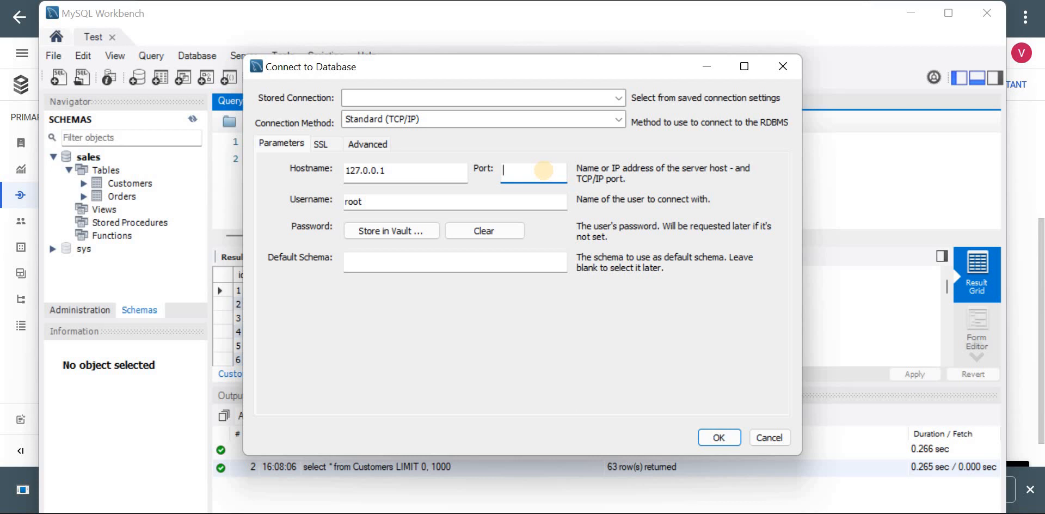
Connect to 127.0.0.1 on port 1234, then confirm the server status shows Stopped
type("1234")
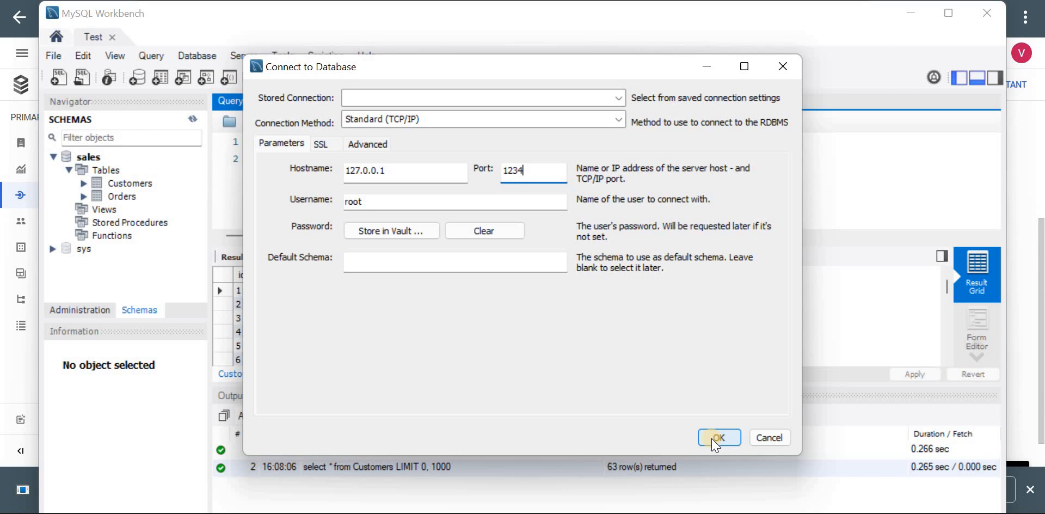
left_click(719, 437)
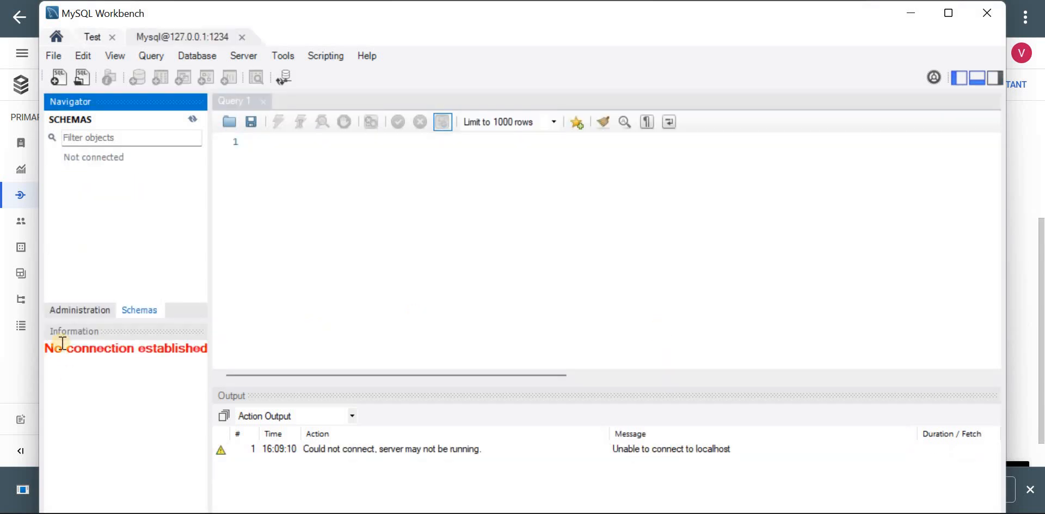
left_click(80, 310)
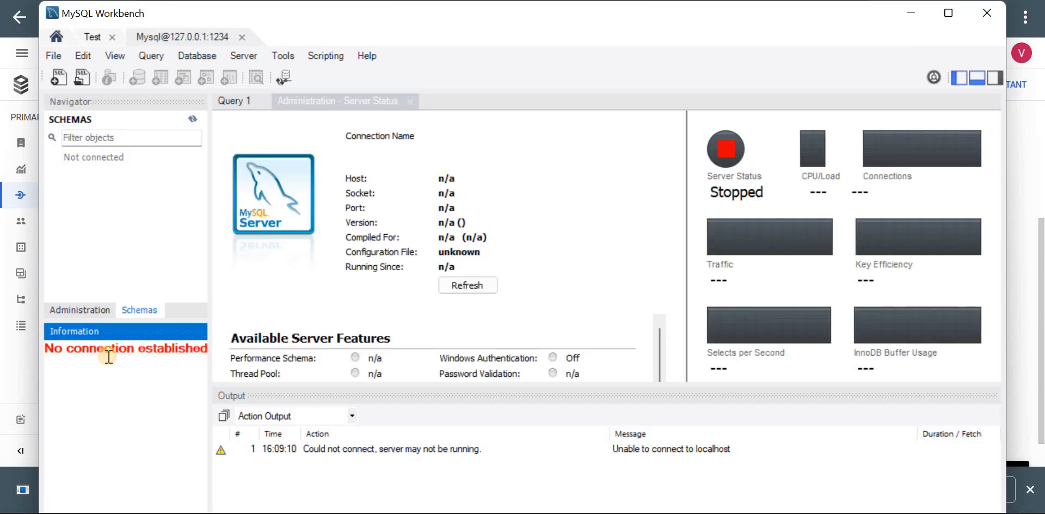
mouse_move(764, 226)
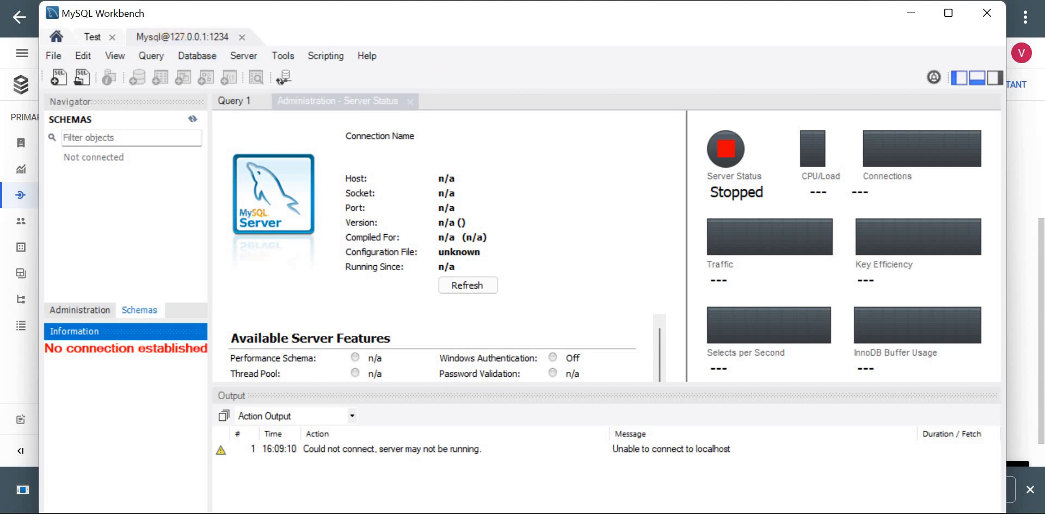
mouse_move(599, 125)
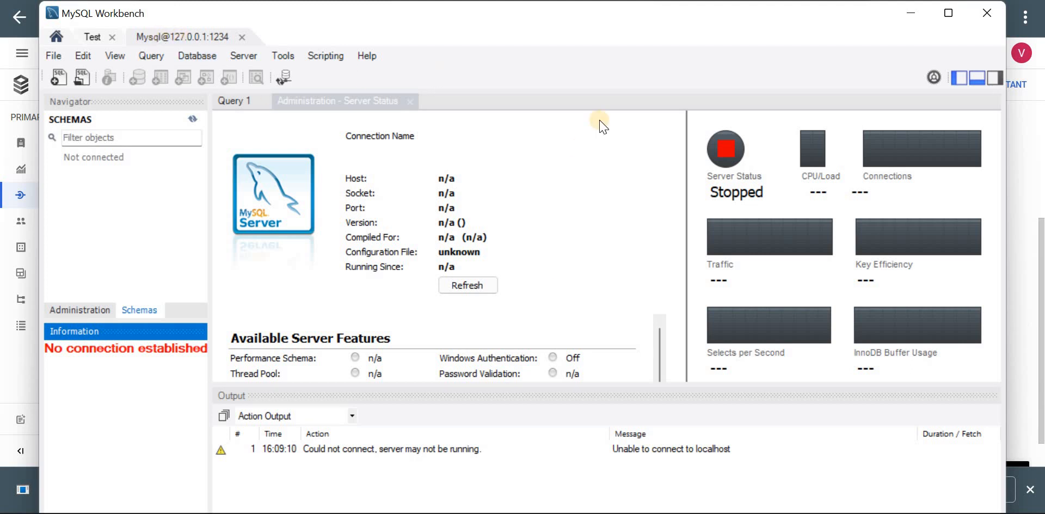